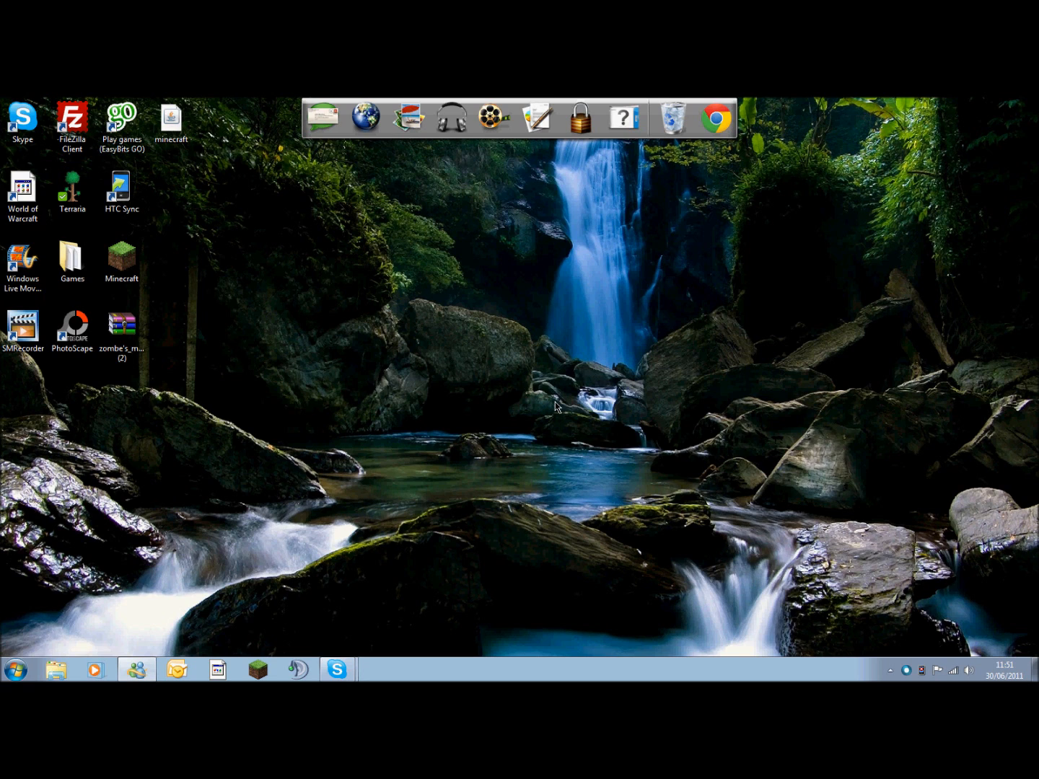
pyautogui.moveTo(716, 107)
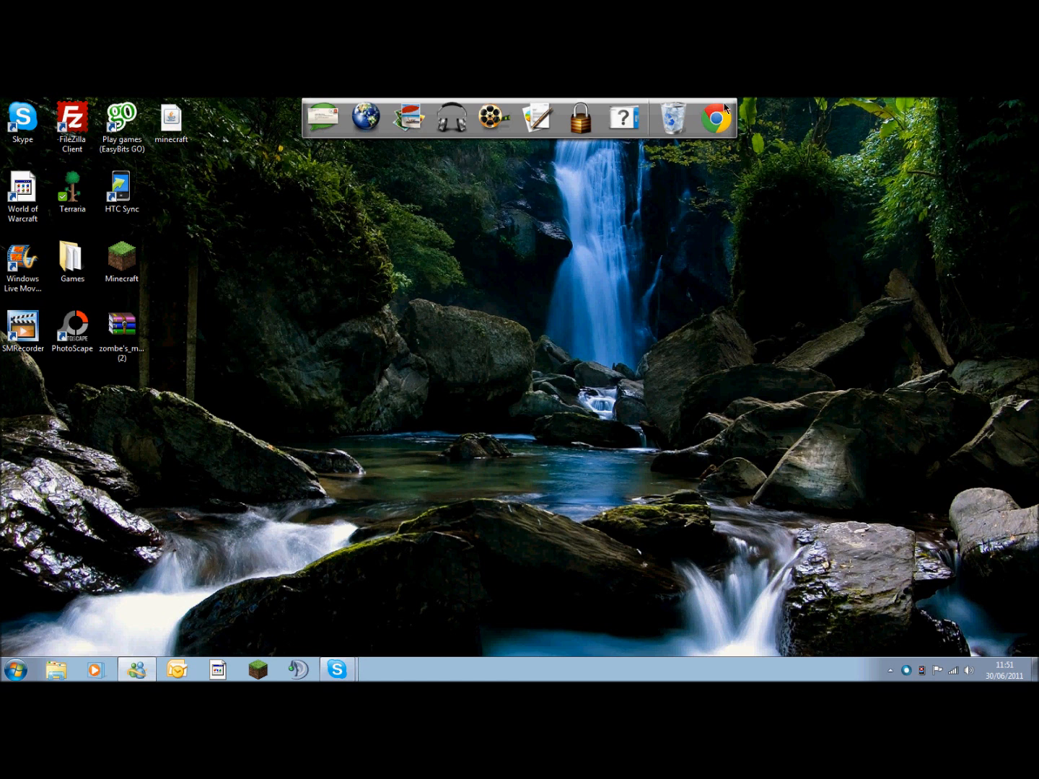
# - Look up WinRAR in the browser, view its licence pricing page, then close the browser
pyautogui.click(713, 115)
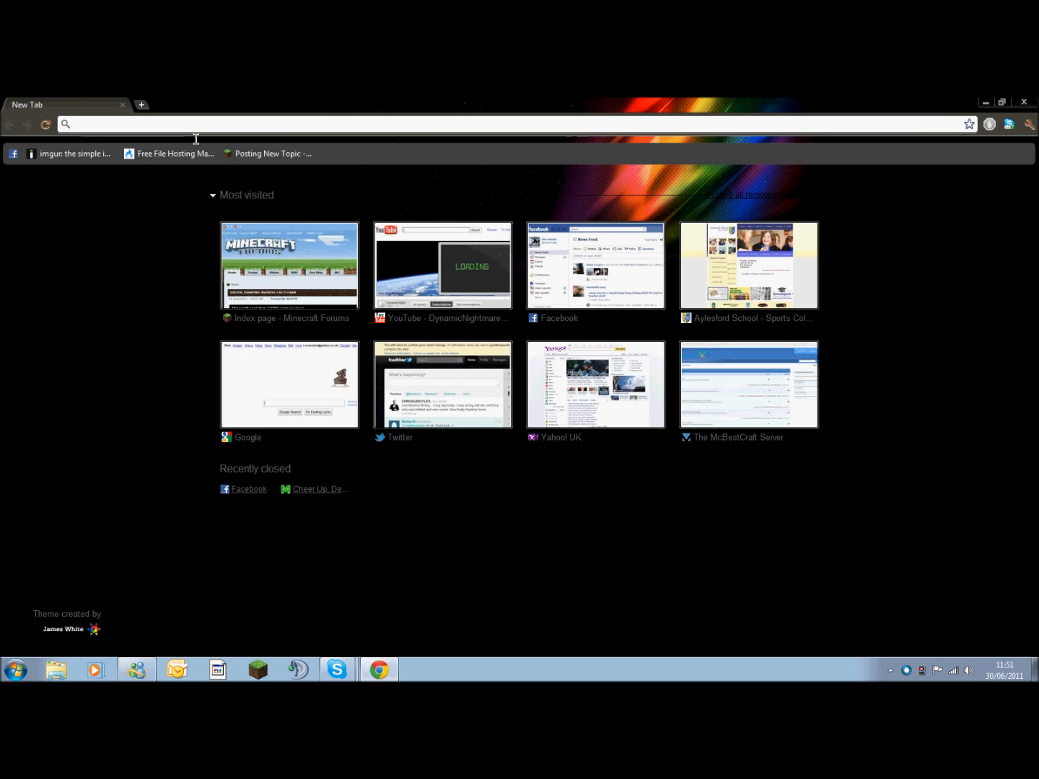
pyautogui.write('winrar')
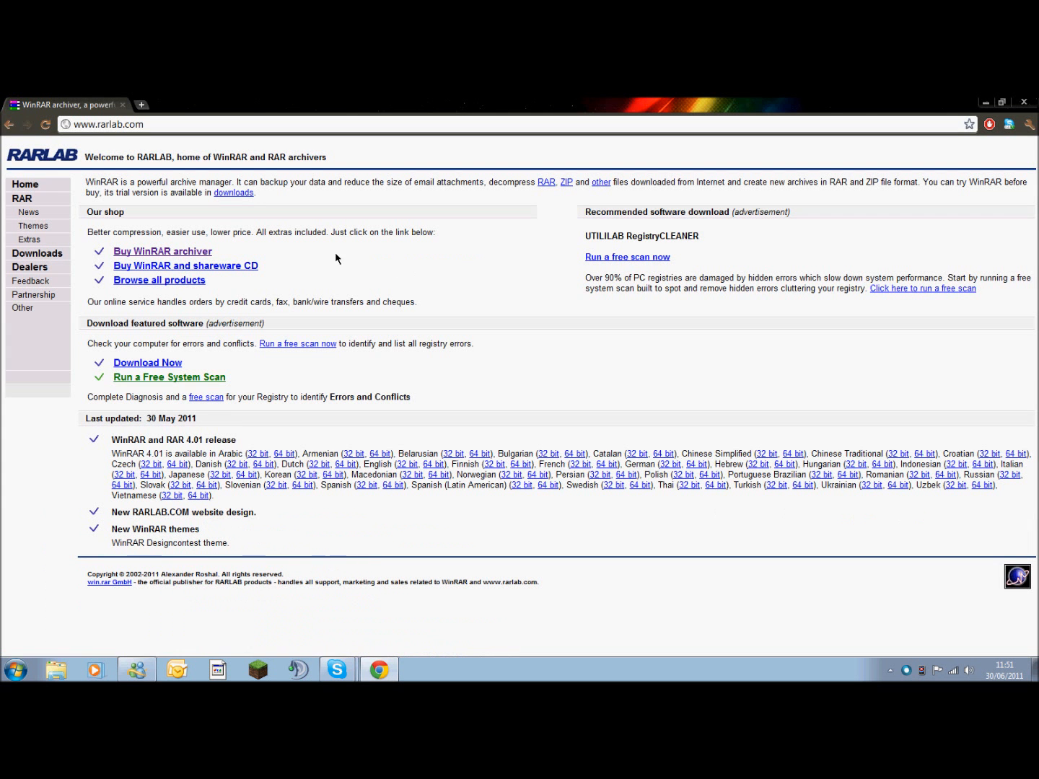
pyautogui.click(161, 252)
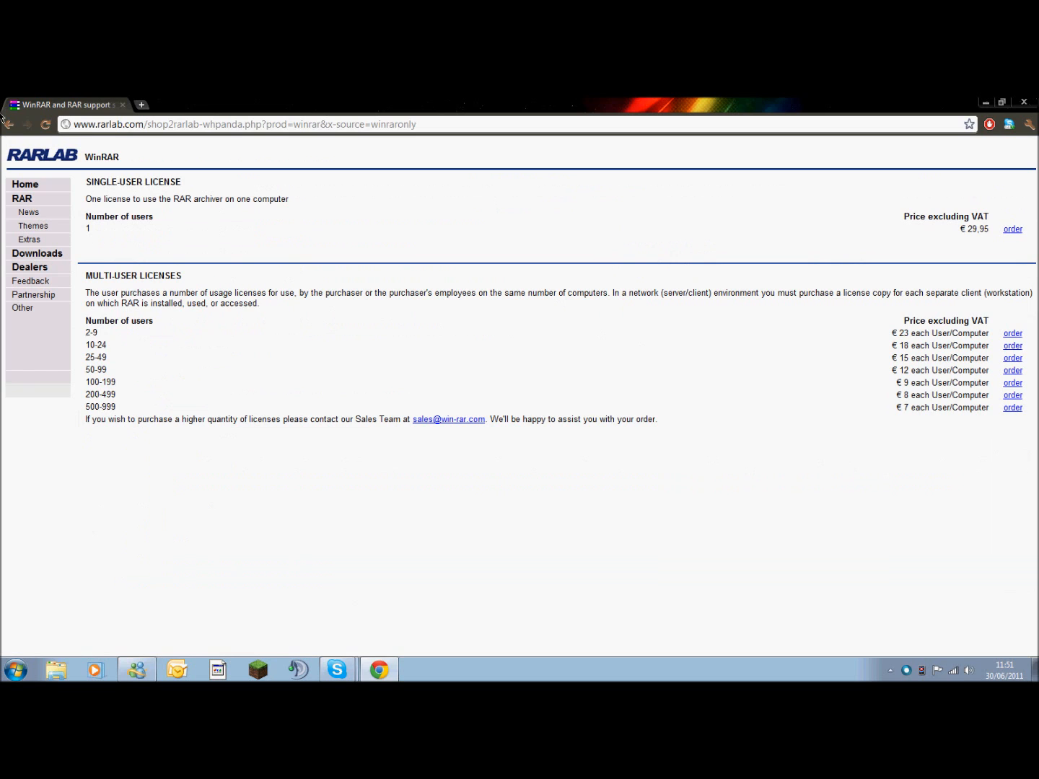
pyautogui.click(10, 124)
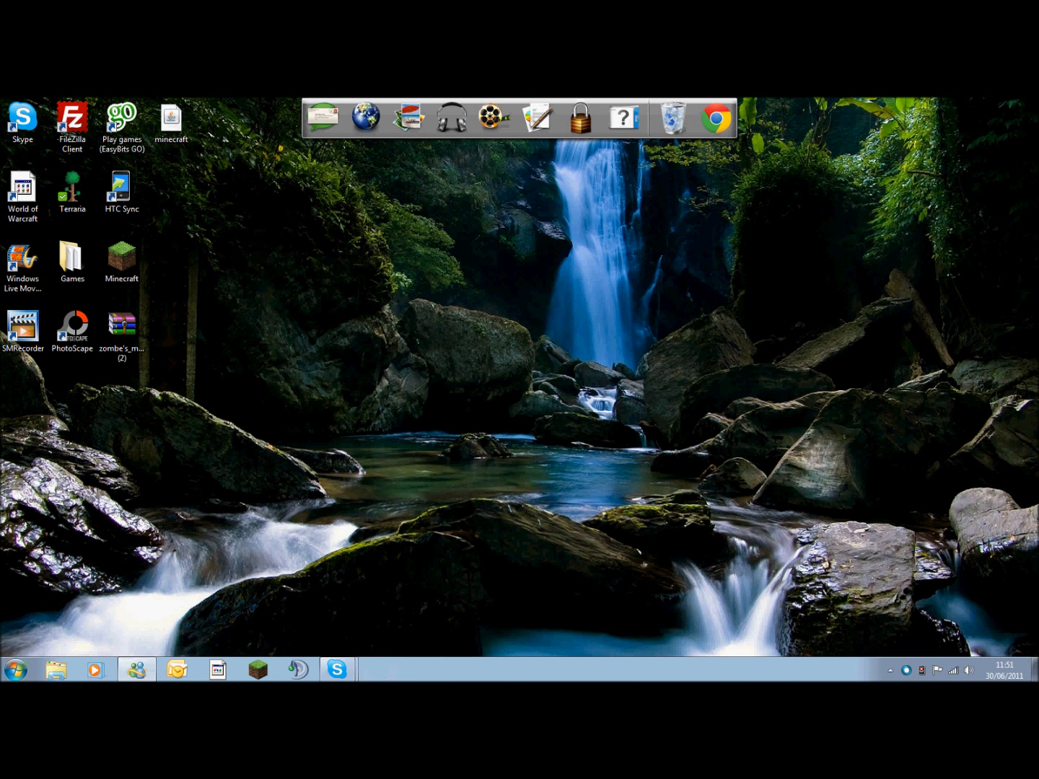
# - Reopen the browser and go to the Minecraft Forum's Released Mods listing
pyautogui.click(716, 118)
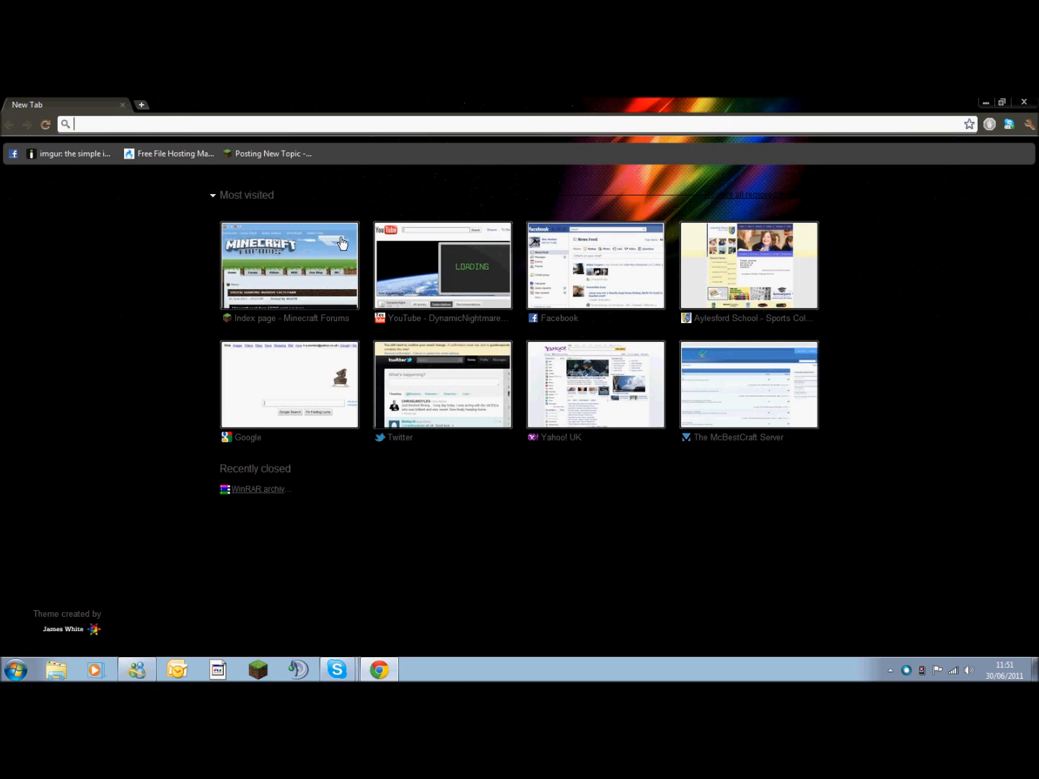
pyautogui.click(289, 266)
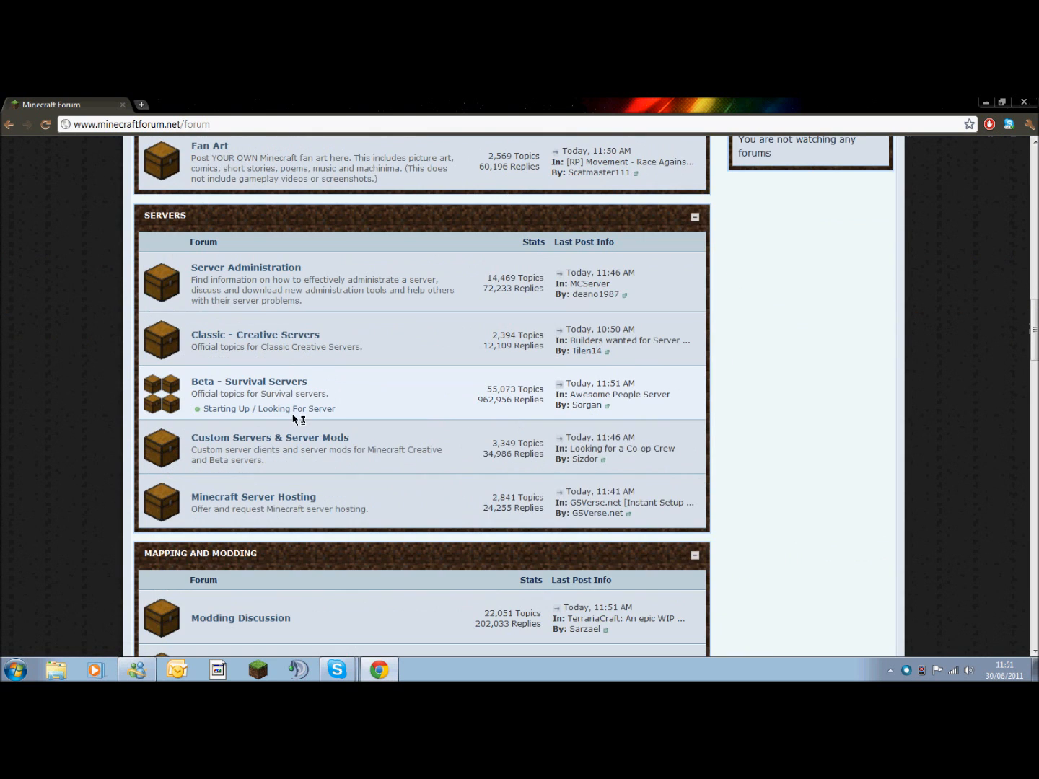
pyautogui.scroll(-3)
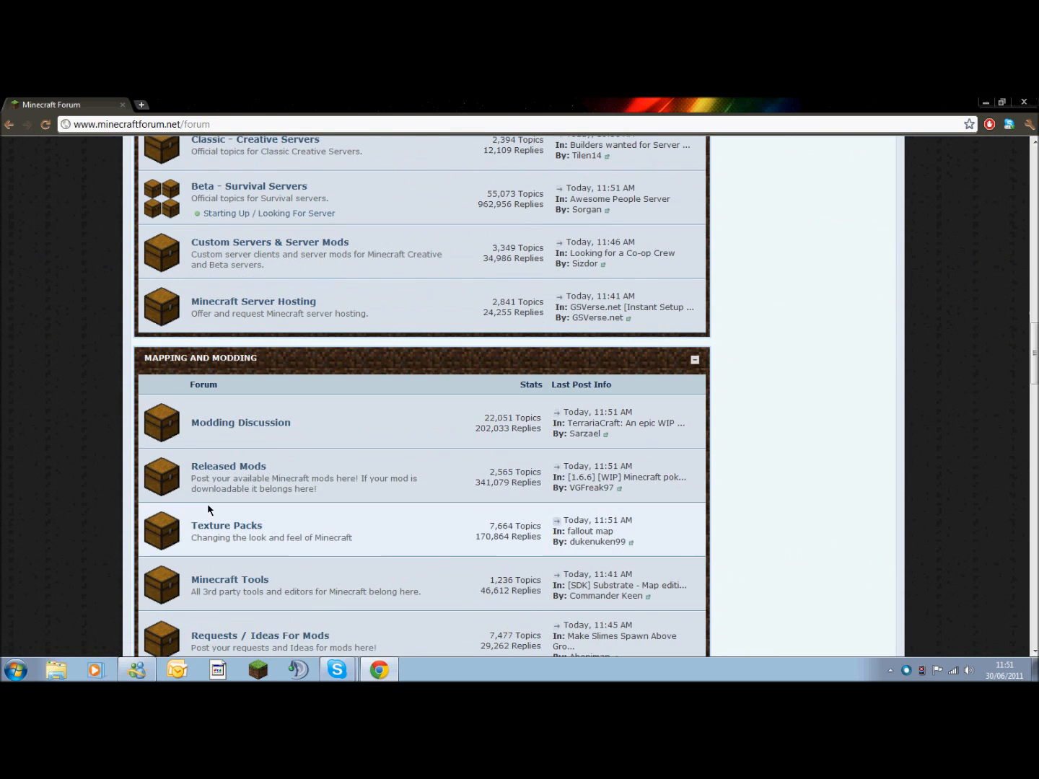
pyautogui.click(228, 466)
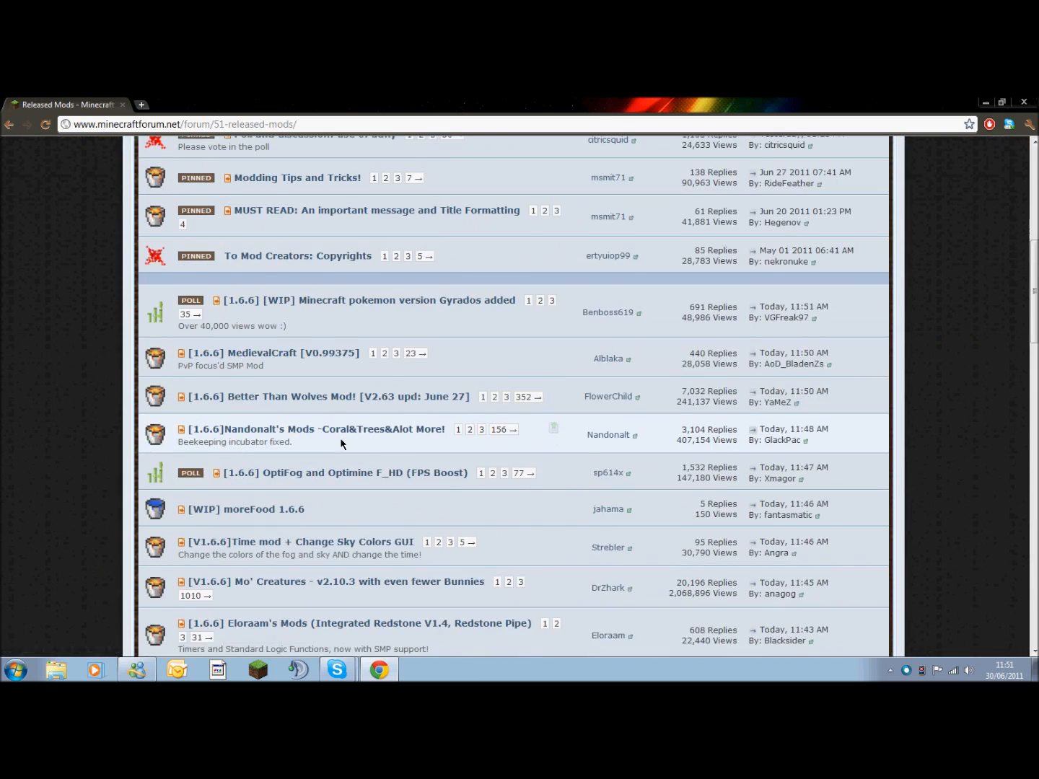
# - Page through the Released Mods topics and open zombe's modpack thread
pyautogui.scroll(-3)
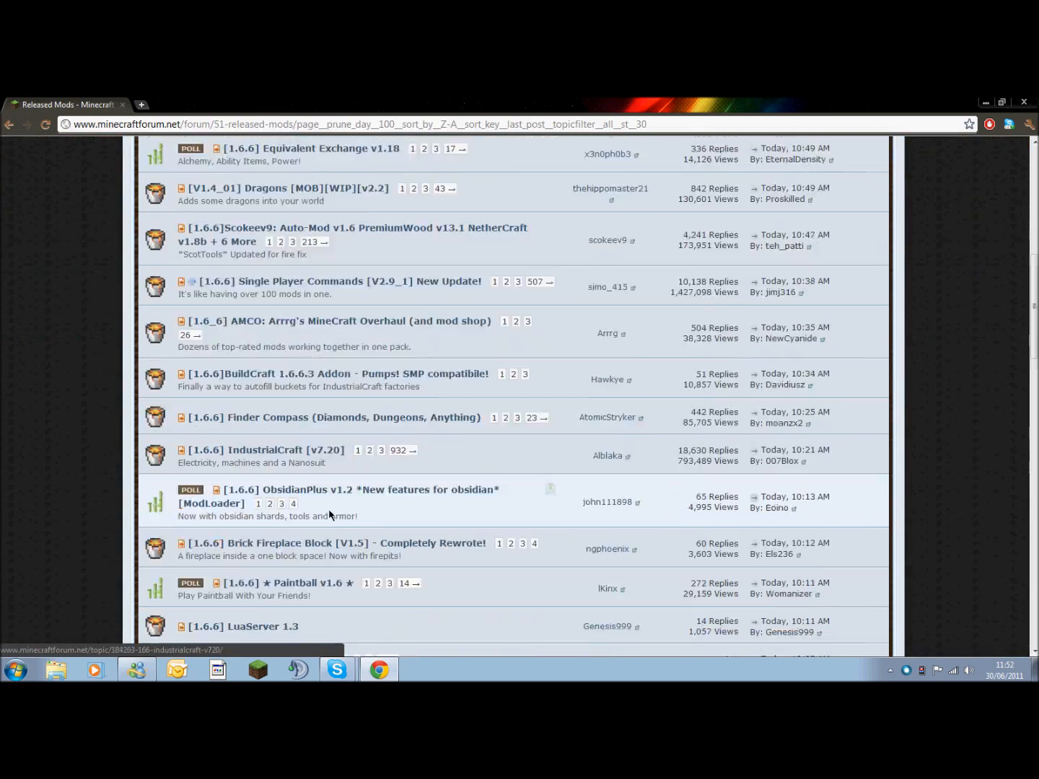
pyautogui.scroll(-3)
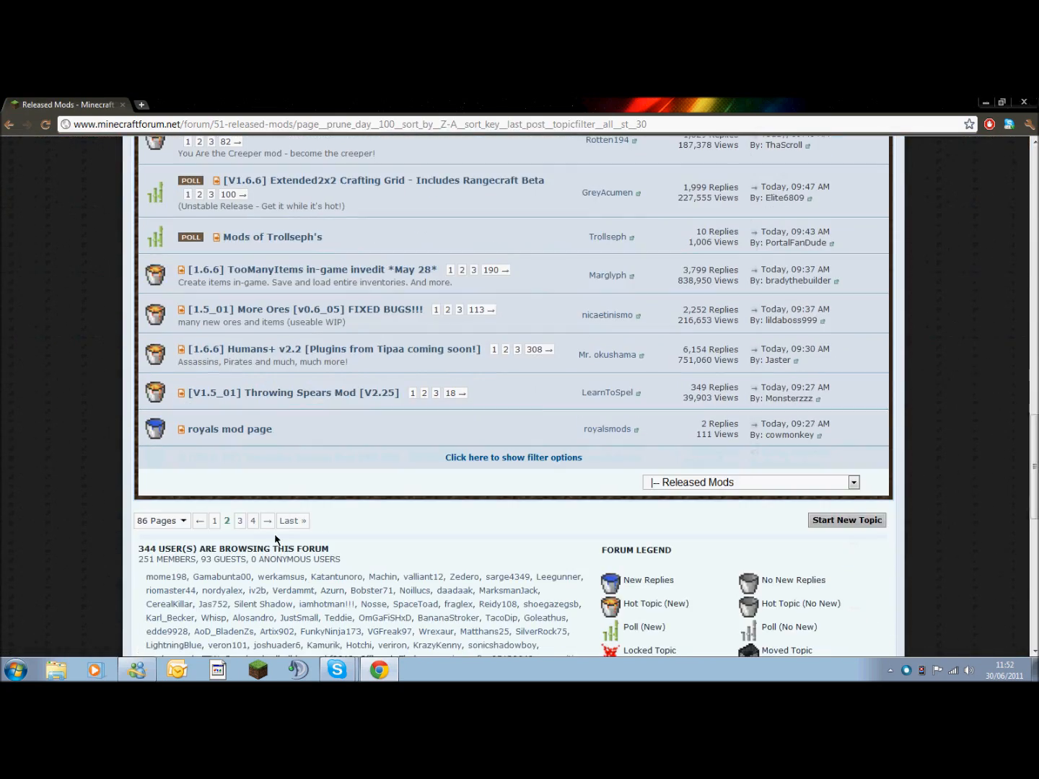
pyautogui.click(239, 521)
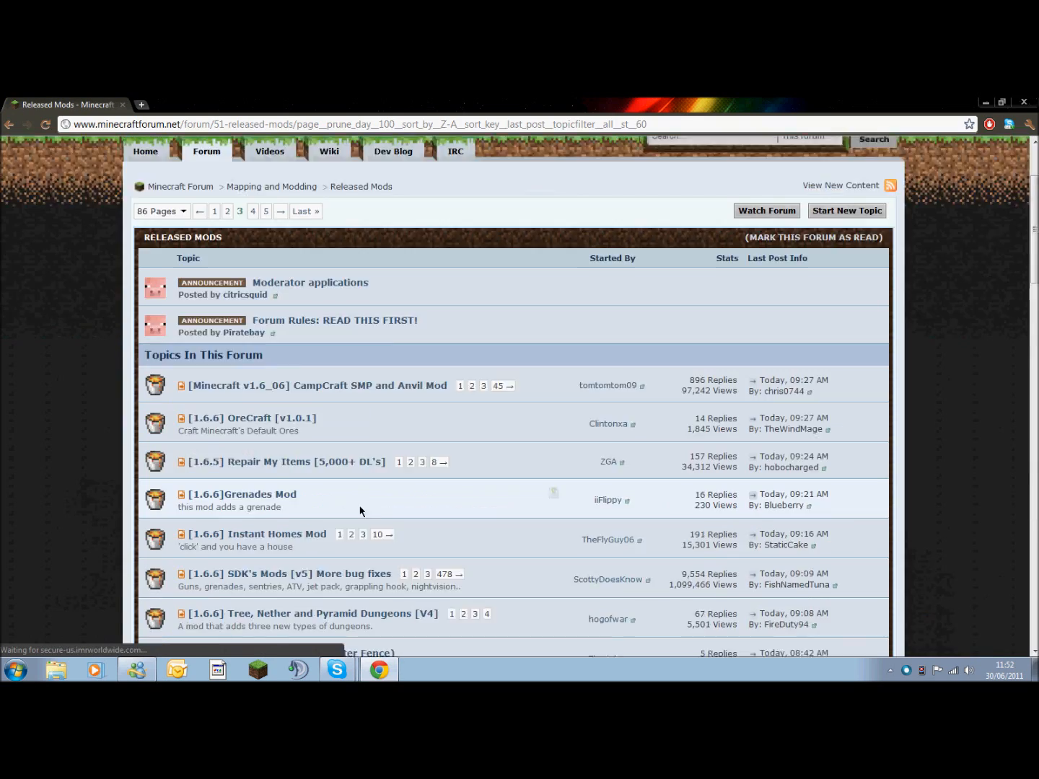
pyautogui.scroll(-3)
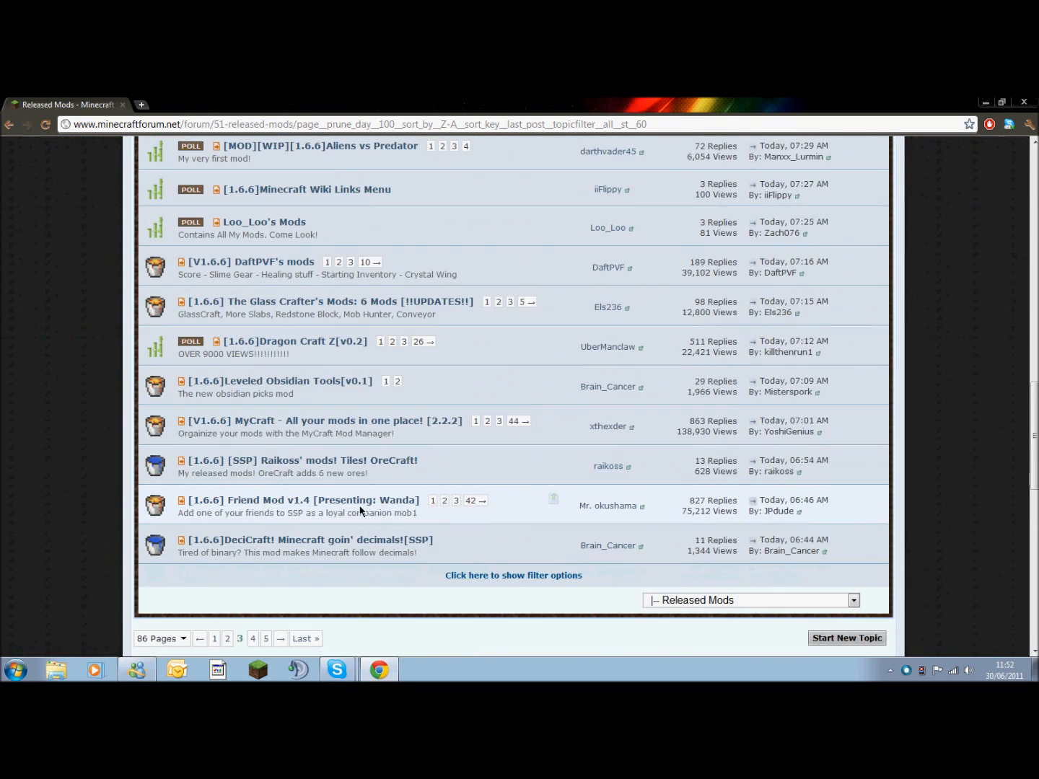
pyautogui.scroll(-3)
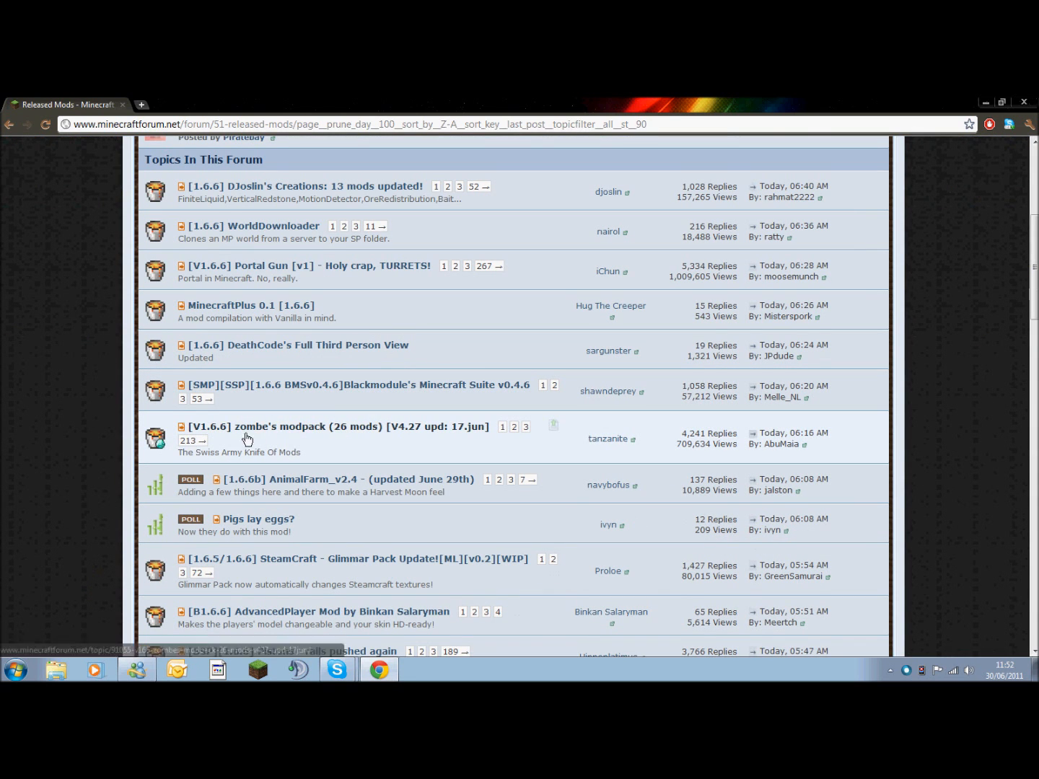
pyautogui.moveTo(206, 440)
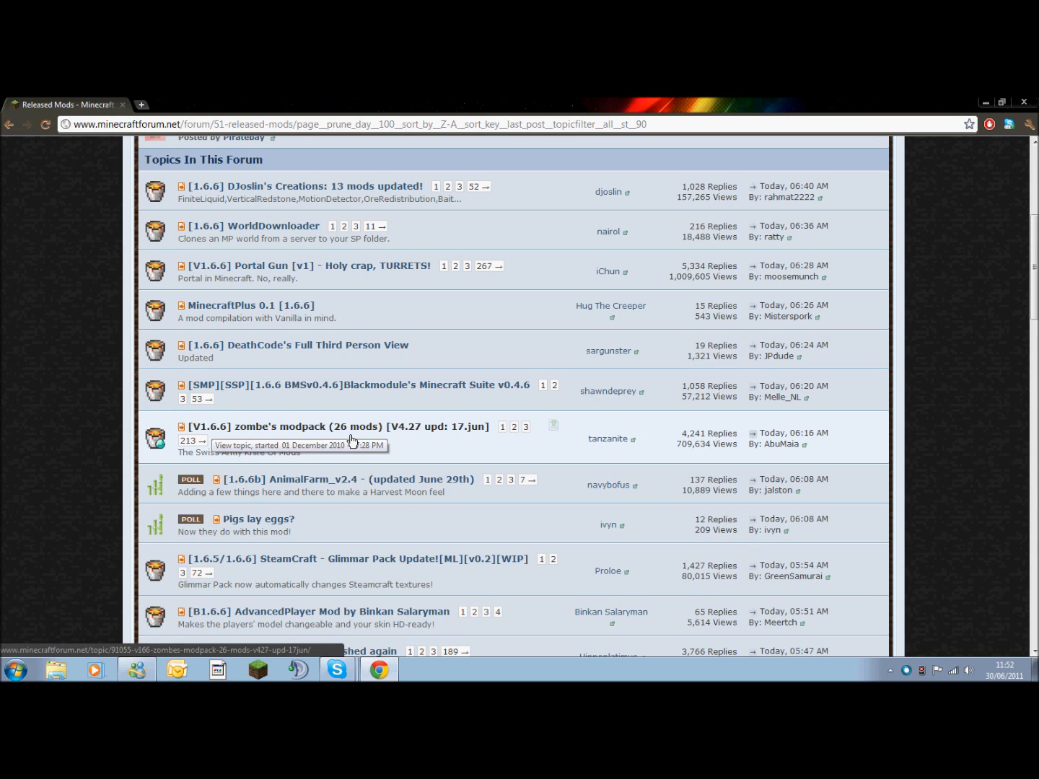
pyautogui.moveTo(352, 441)
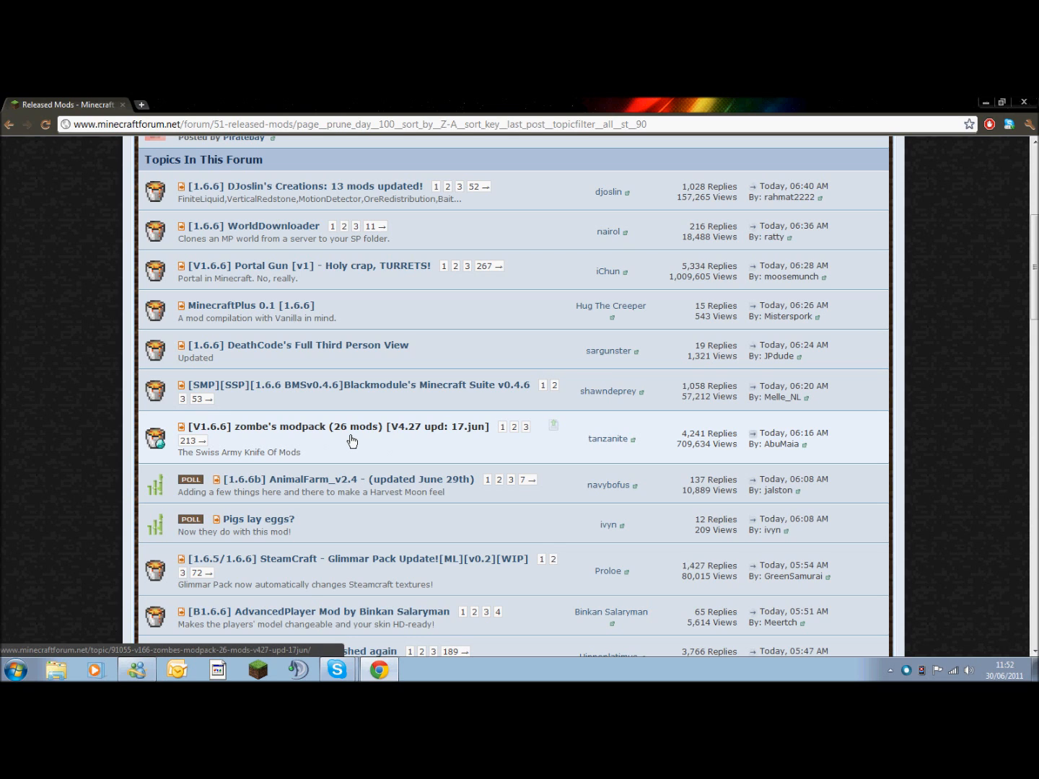
pyautogui.click(293, 427)
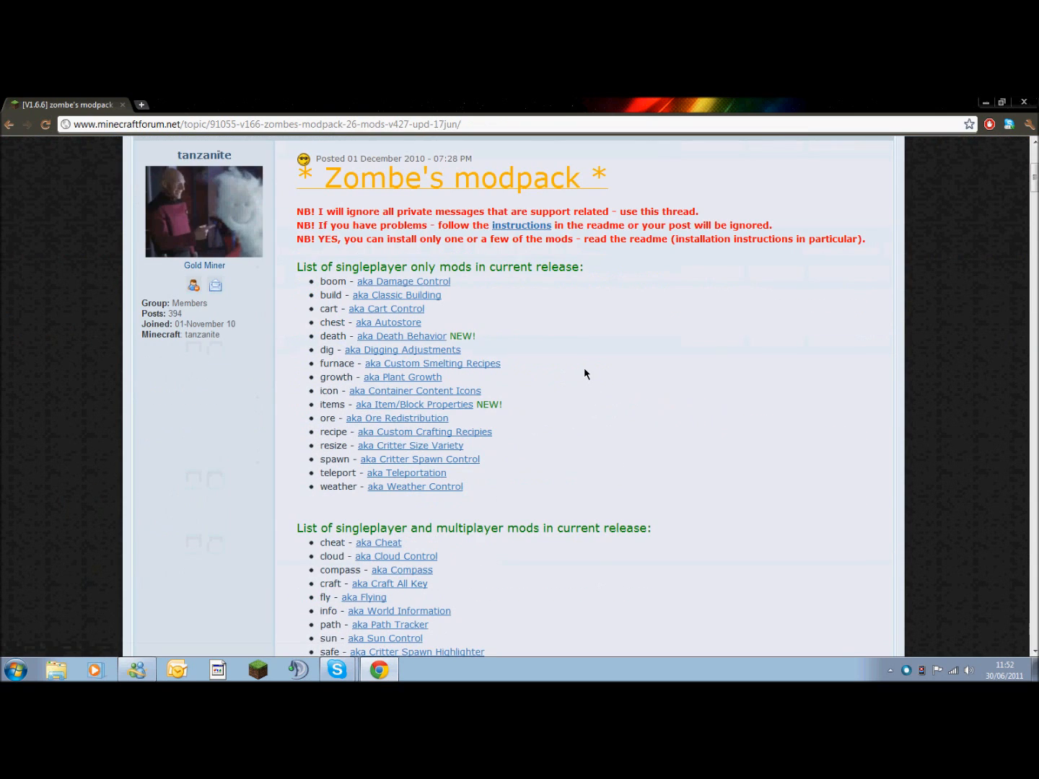
# - Scroll through Zombe's modpack post and follow the current v4.27 download link
pyautogui.scroll(-3)
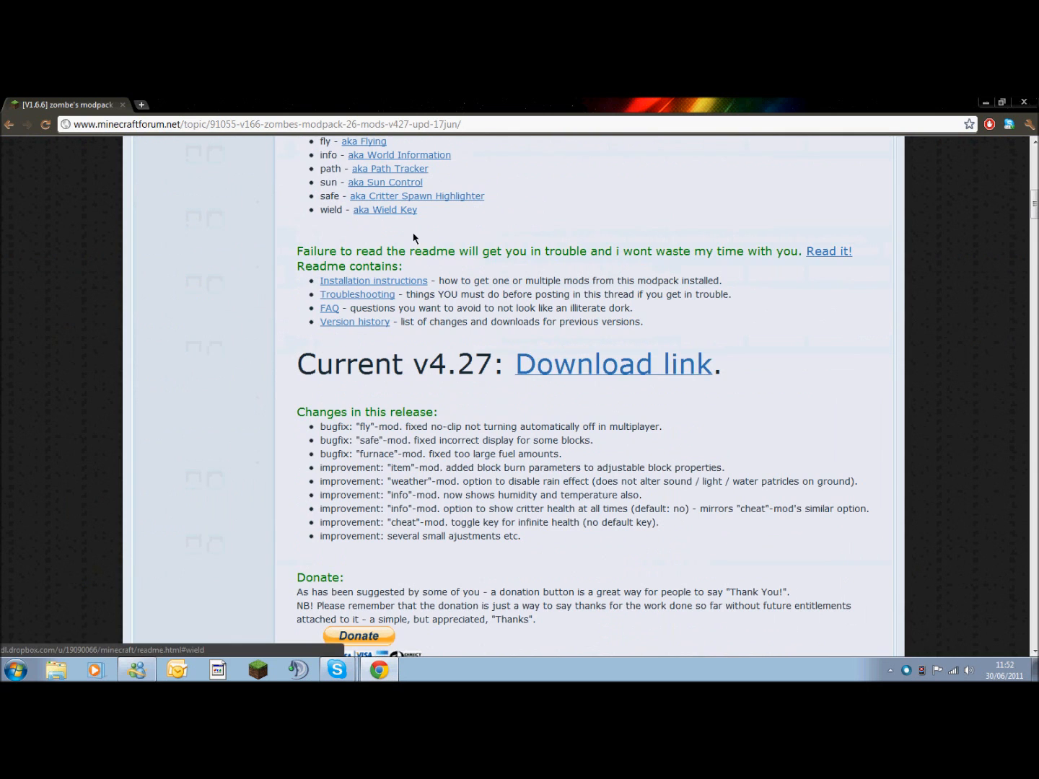
pyautogui.scroll(3)
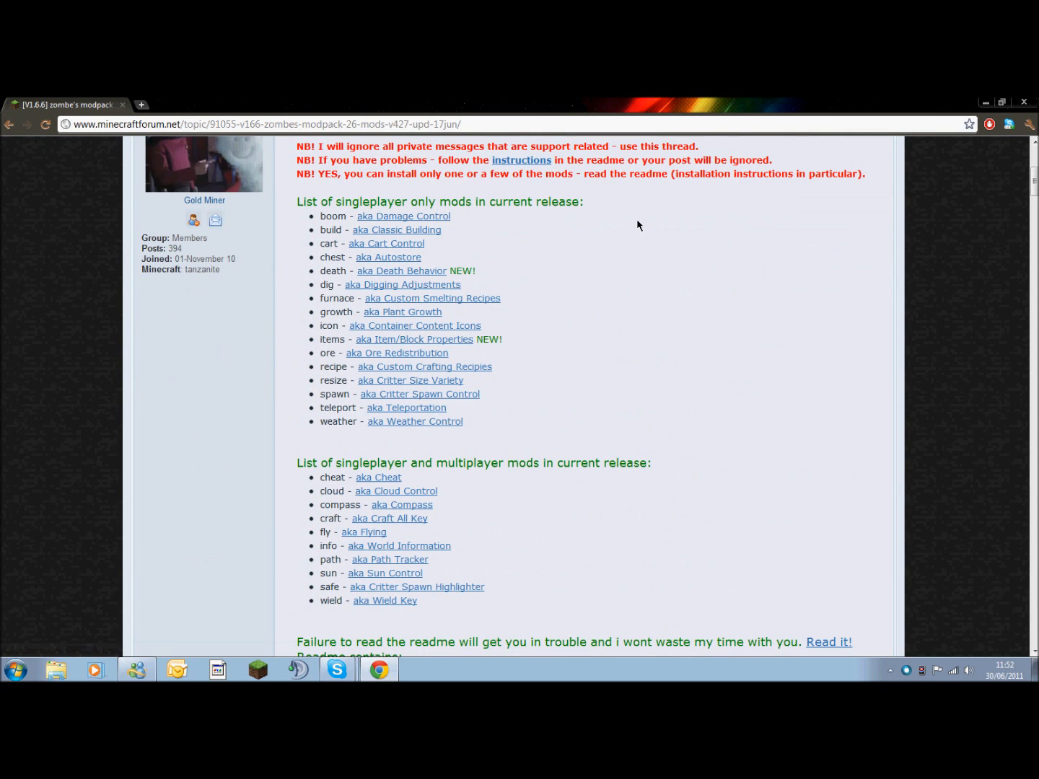
pyautogui.scroll(-3)
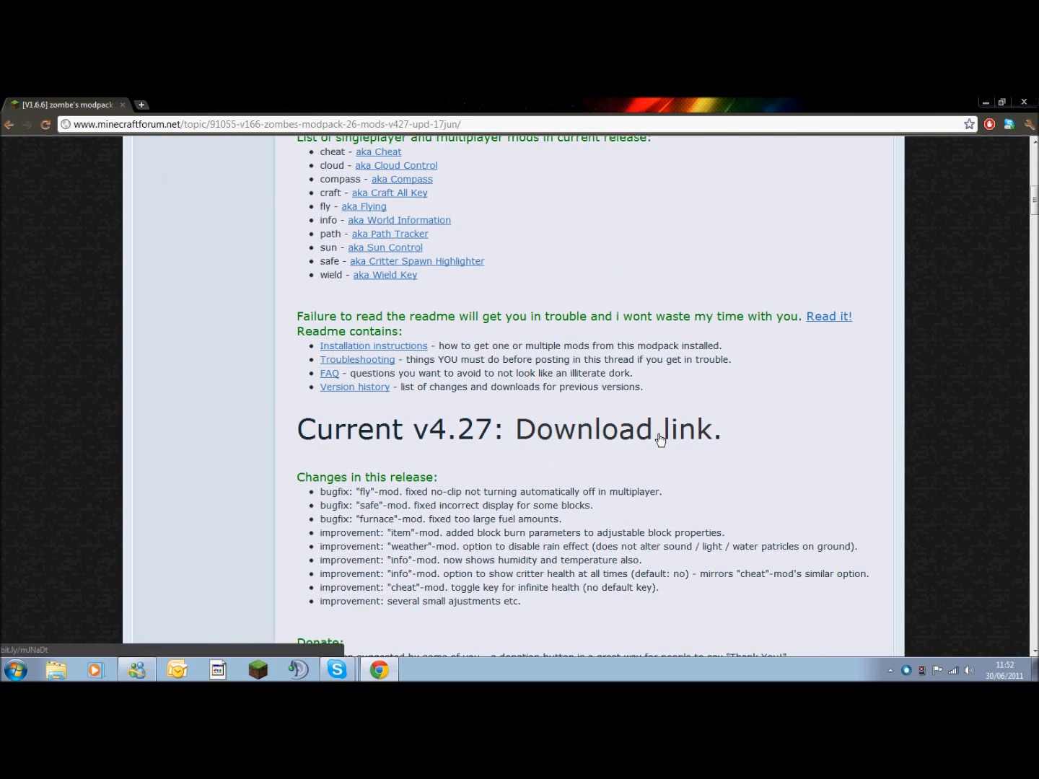
pyautogui.click(612, 428)
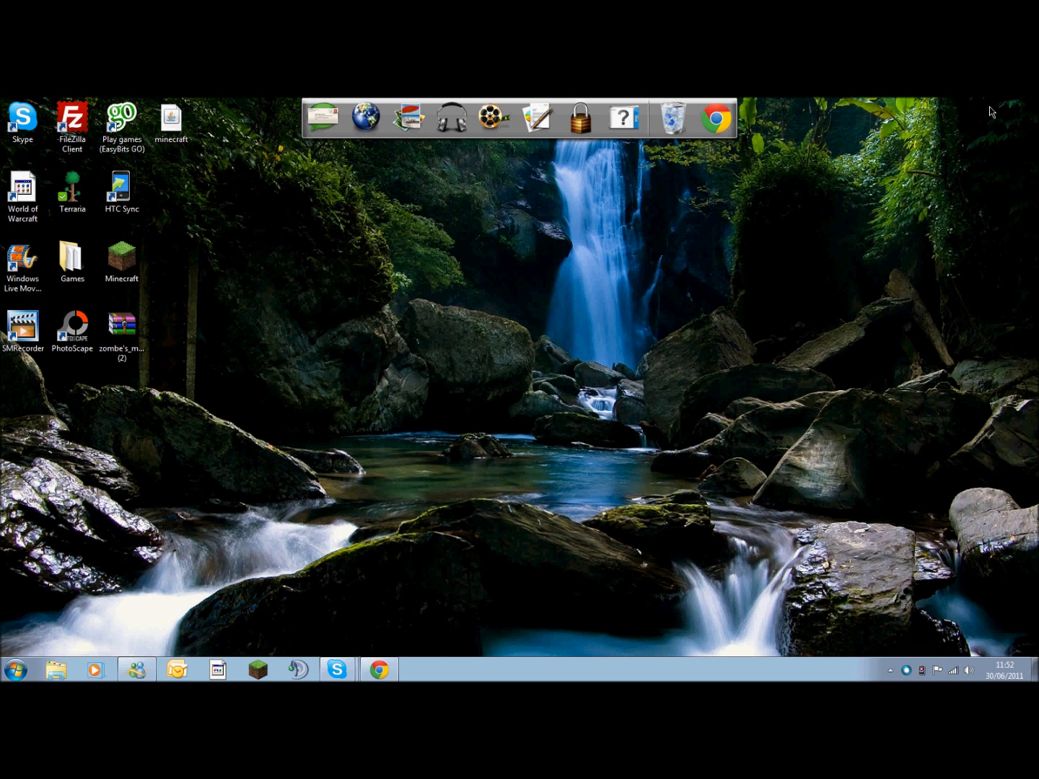
pyautogui.moveTo(214, 320)
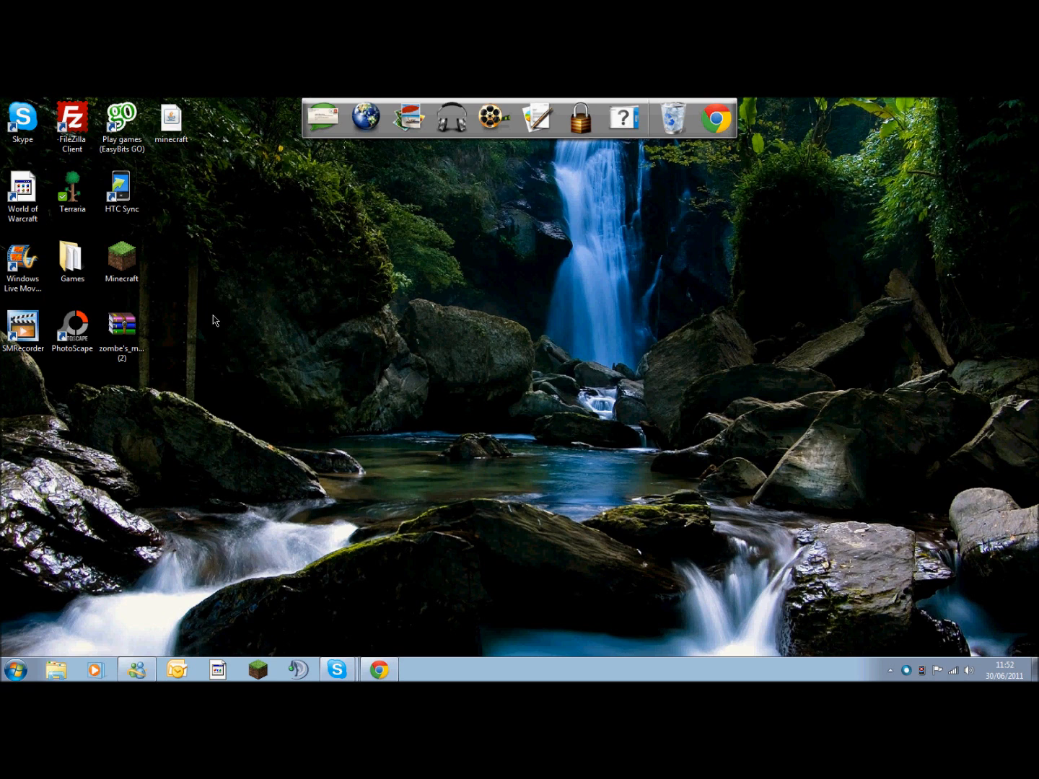
pyautogui.moveTo(202, 335)
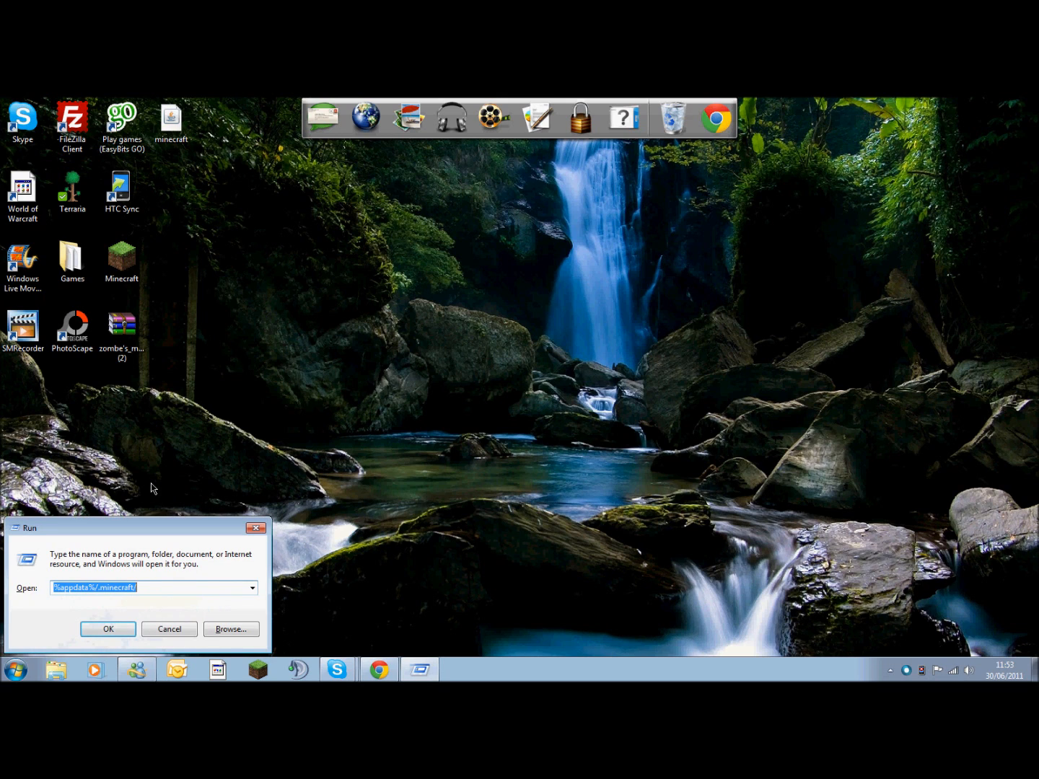
pyautogui.moveTo(122, 637)
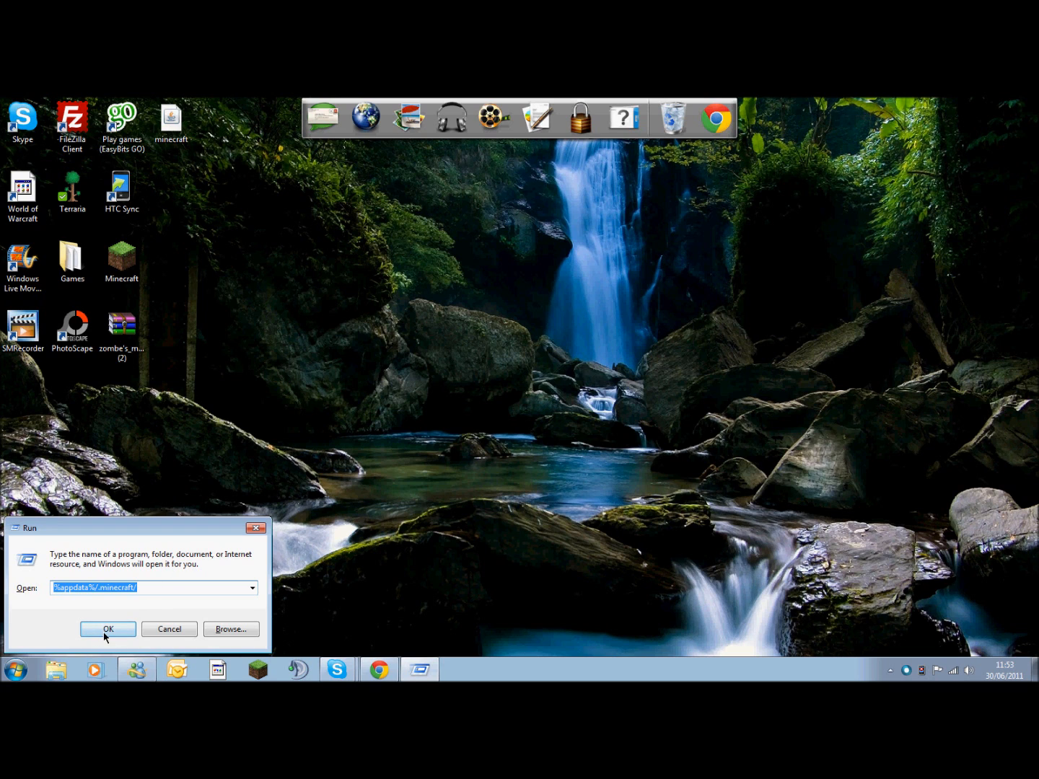
# - Open the .minecraft folder inside the roaming application data
pyautogui.click(107, 629)
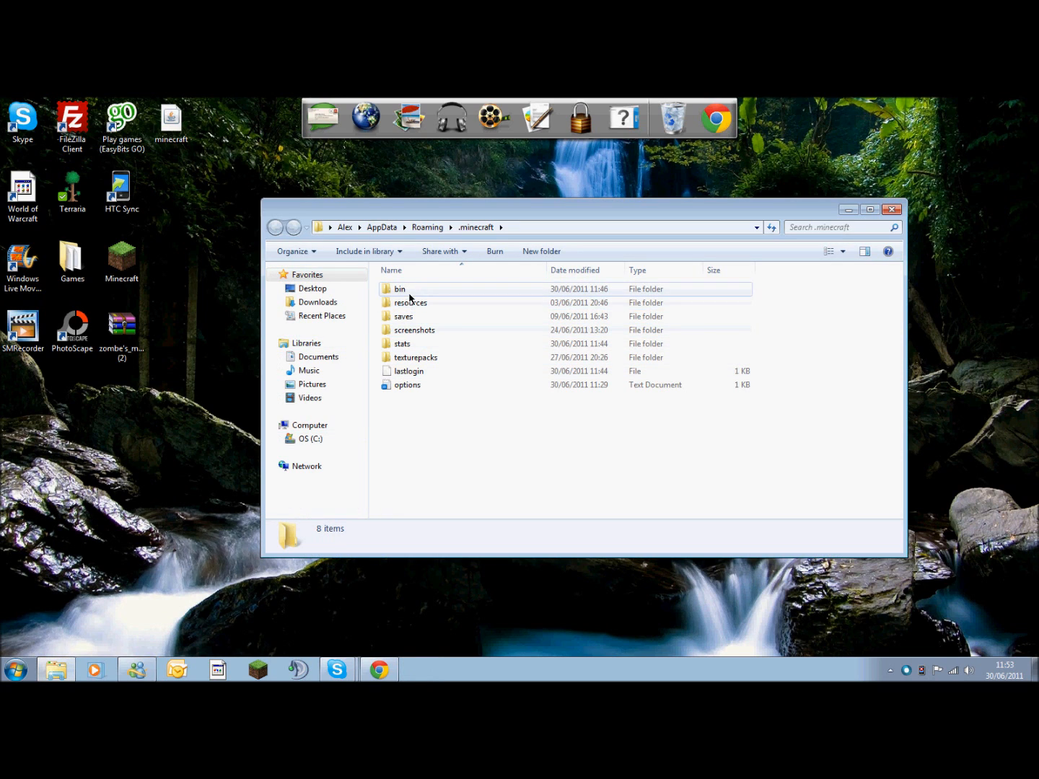
# - Go into the bin folder and open minecraft.jar's context menu to open it with WinRAR
pyautogui.doubleClick(400, 289)
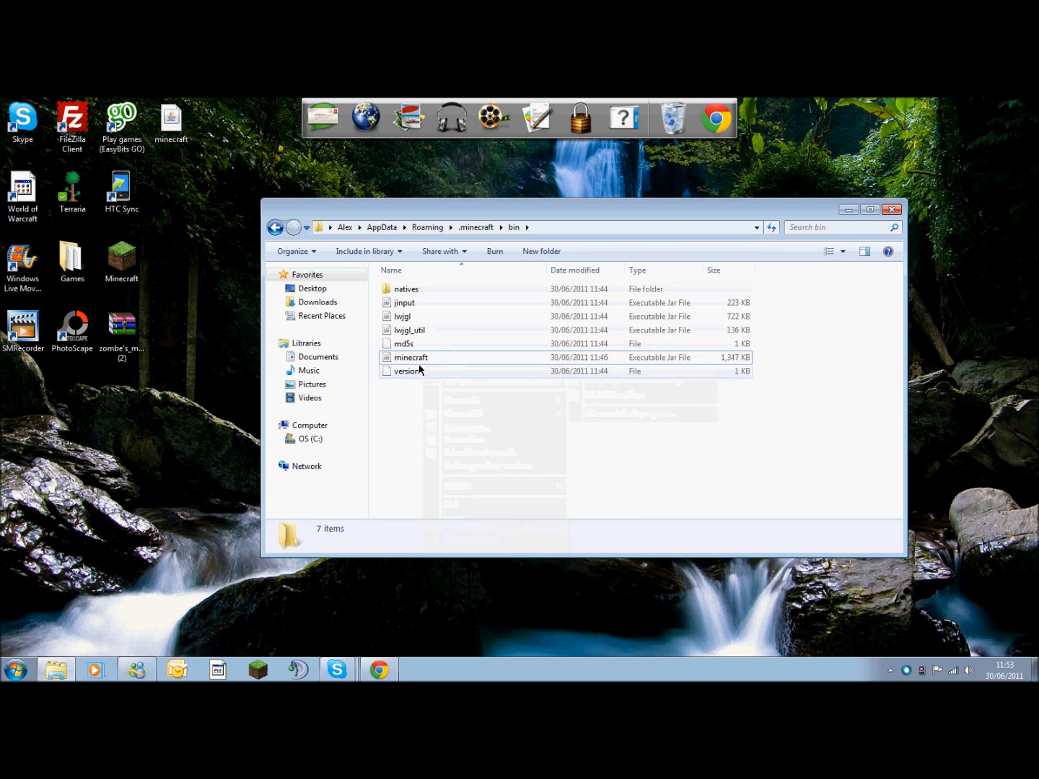
pyautogui.moveTo(437, 358)
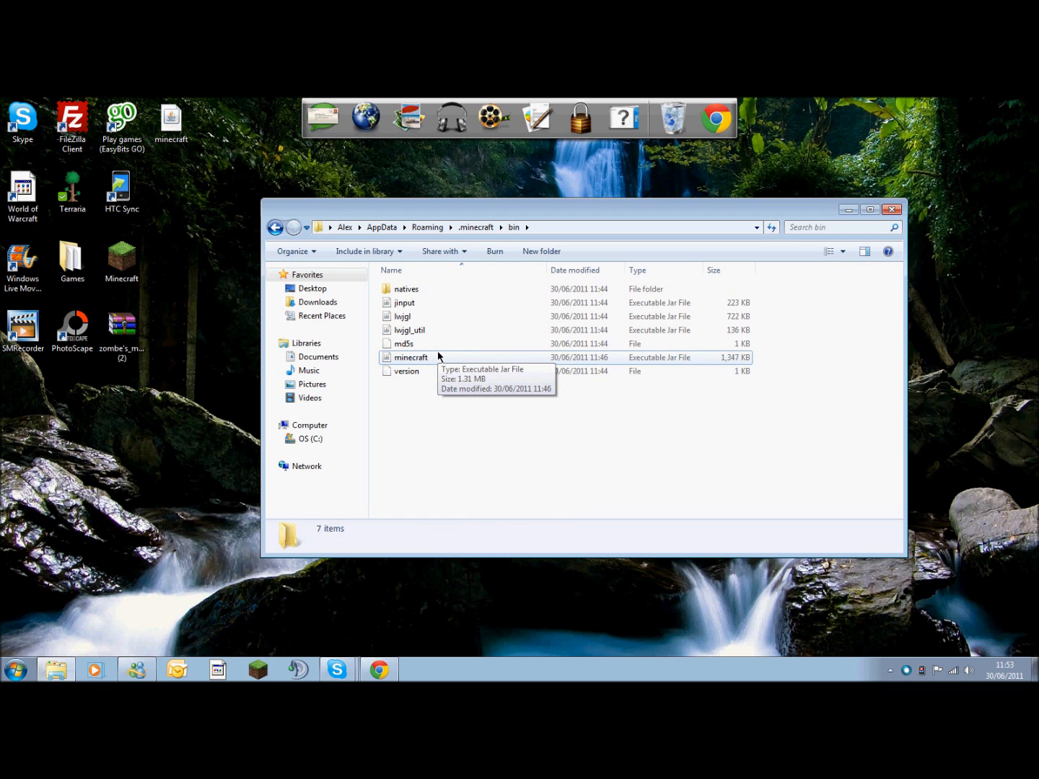
pyautogui.rightClick(410, 358)
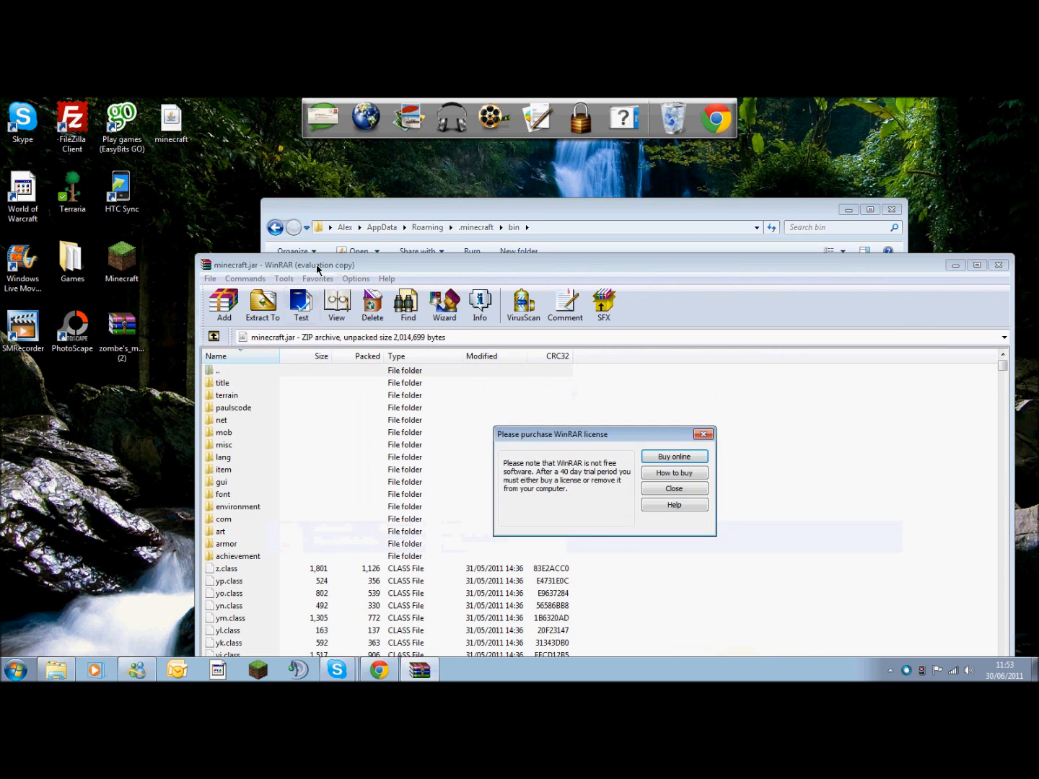
# - Dismiss WinRAR's licence purchase reminder so minecraft.jar's contents show
pyautogui.click(673, 488)
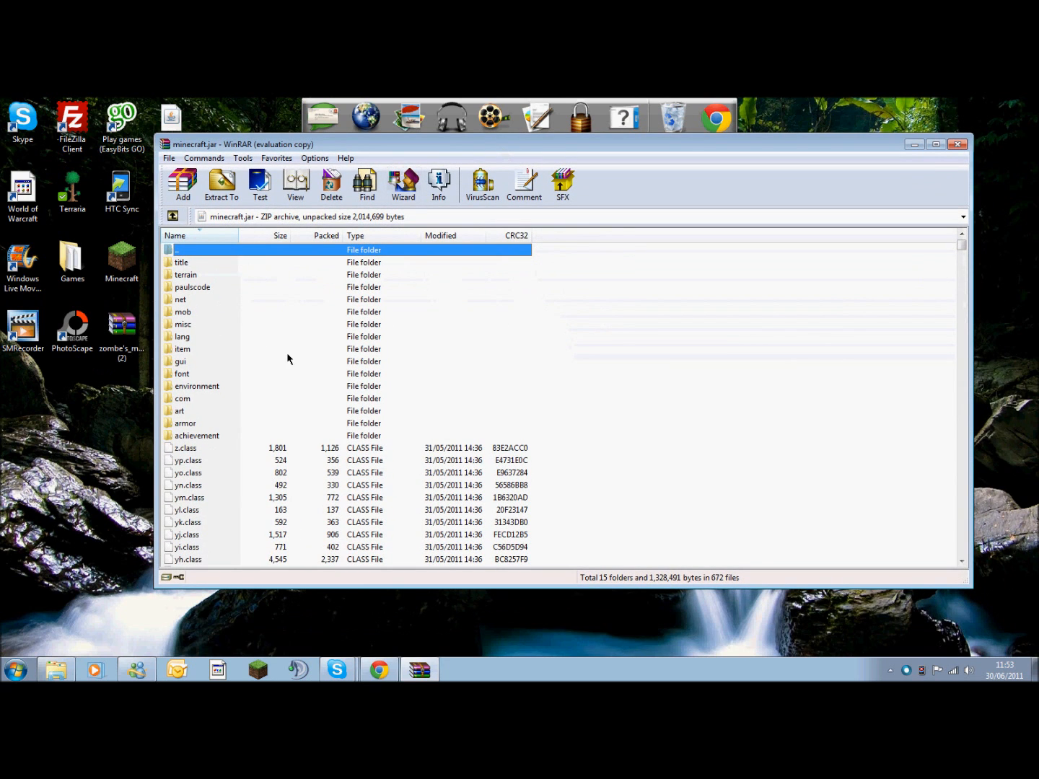
pyautogui.moveTo(194, 349)
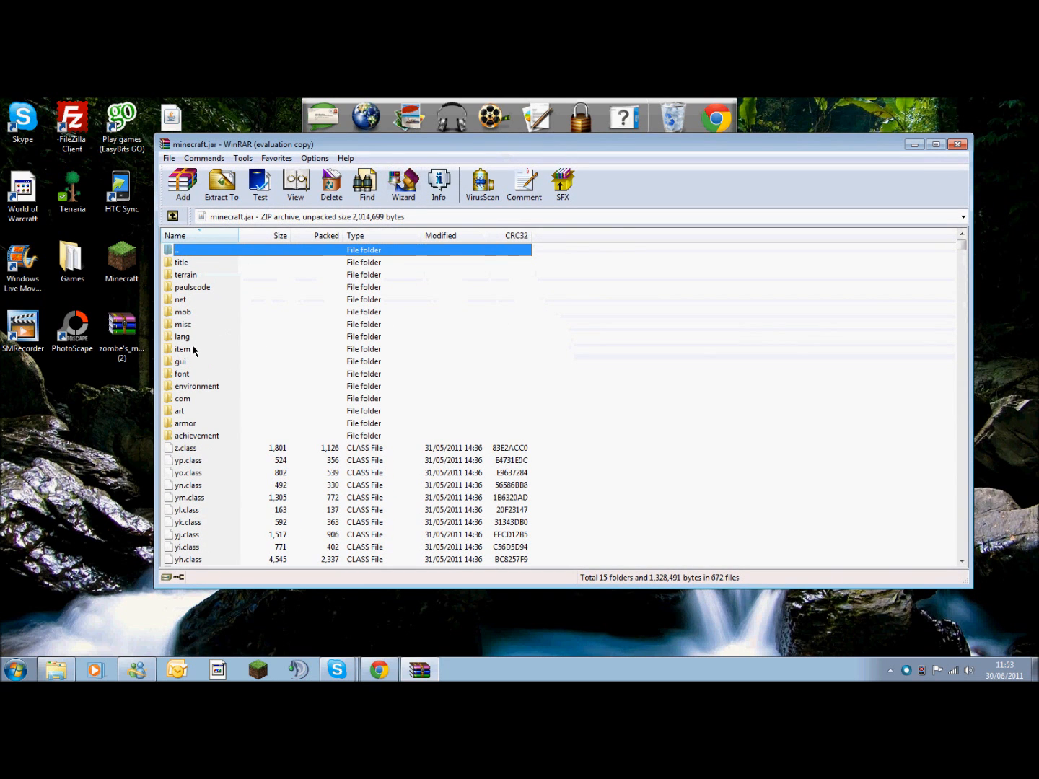
pyautogui.moveTo(225, 349)
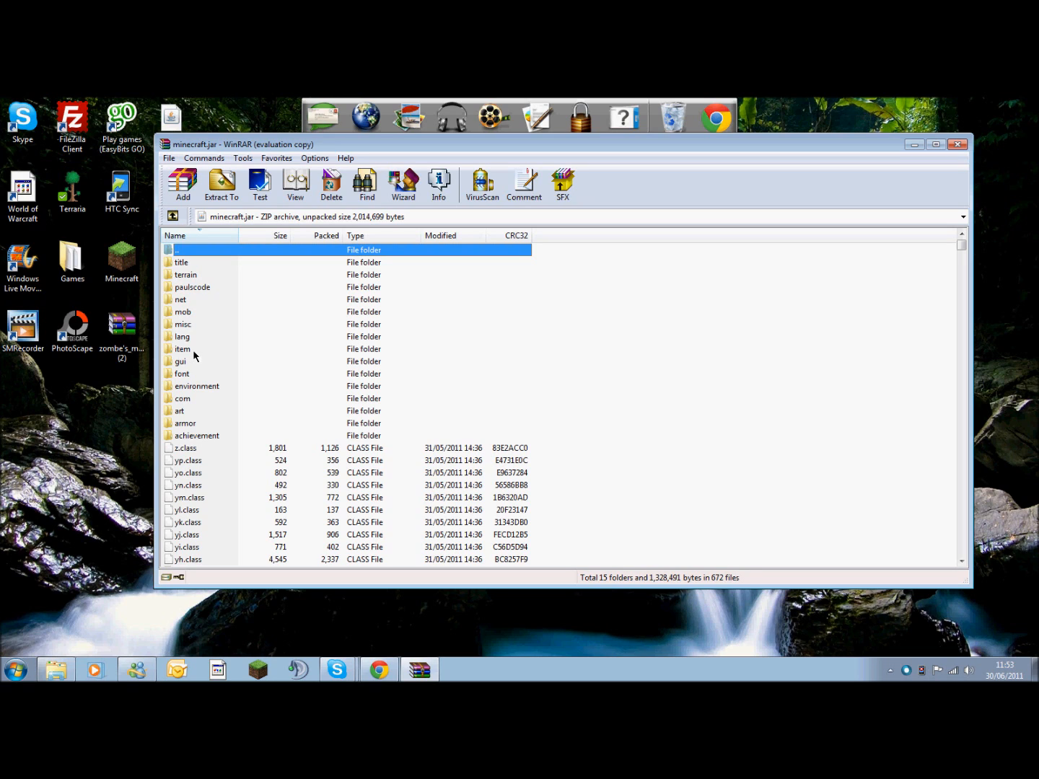
pyautogui.moveTo(186, 358)
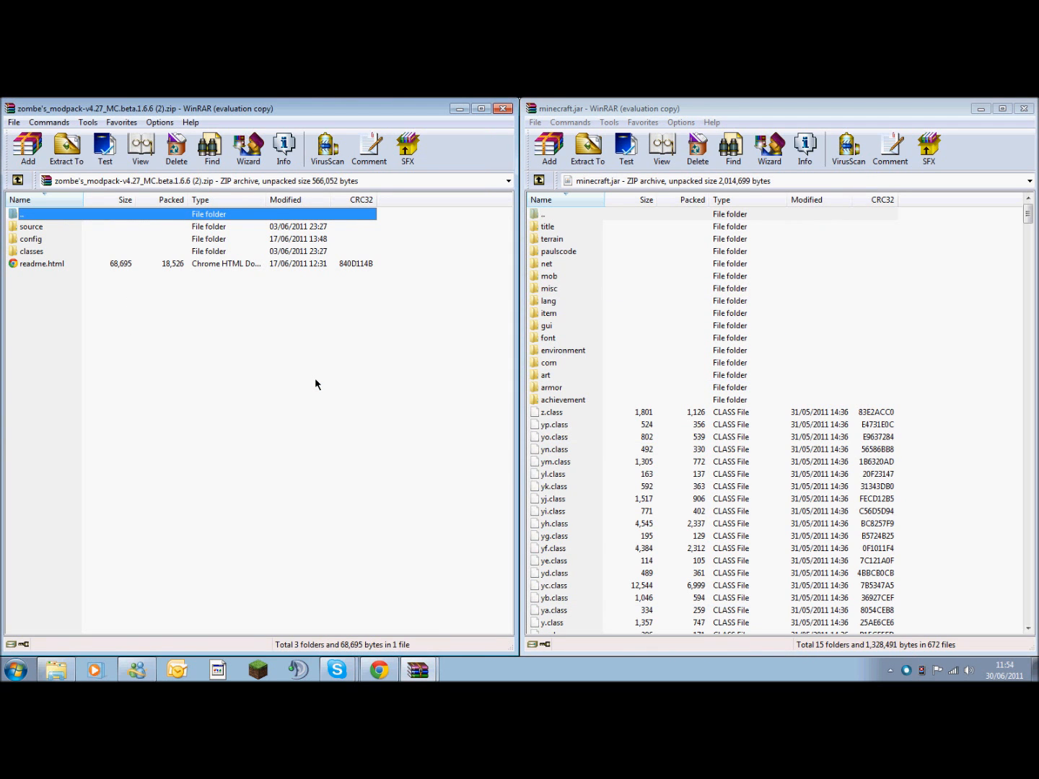
pyautogui.moveTo(93, 231)
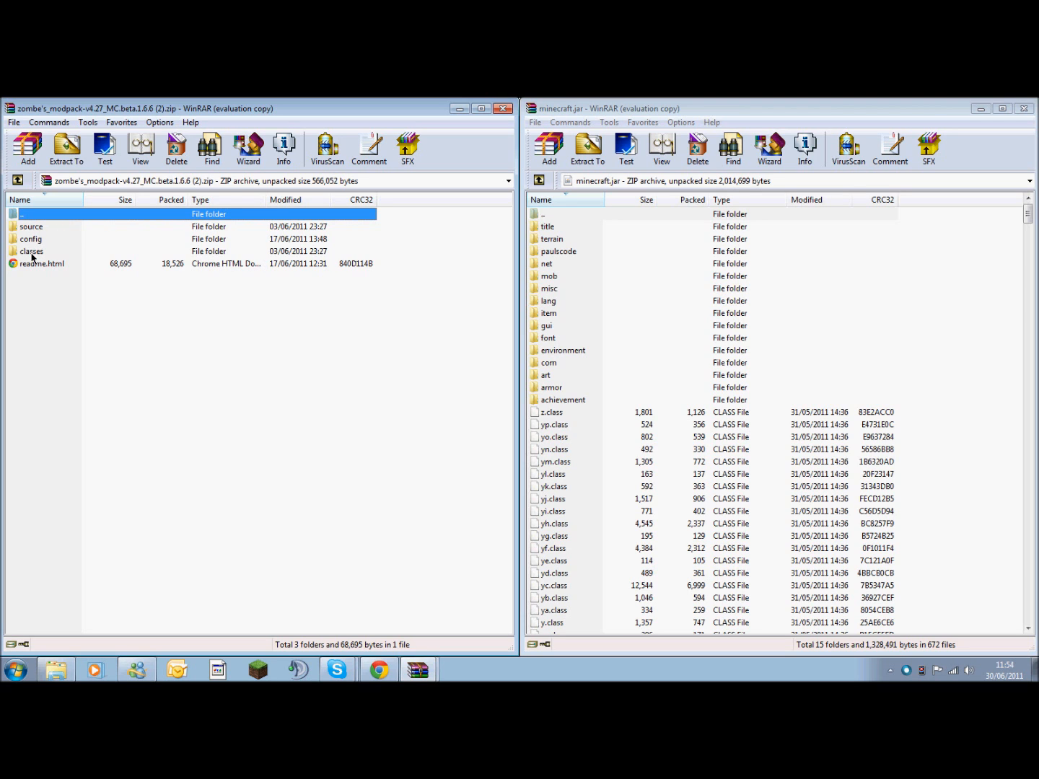
# - Add the modpack's classes folder contents into minecraft.jar and close the jar archive
pyautogui.doubleClick(32, 251)
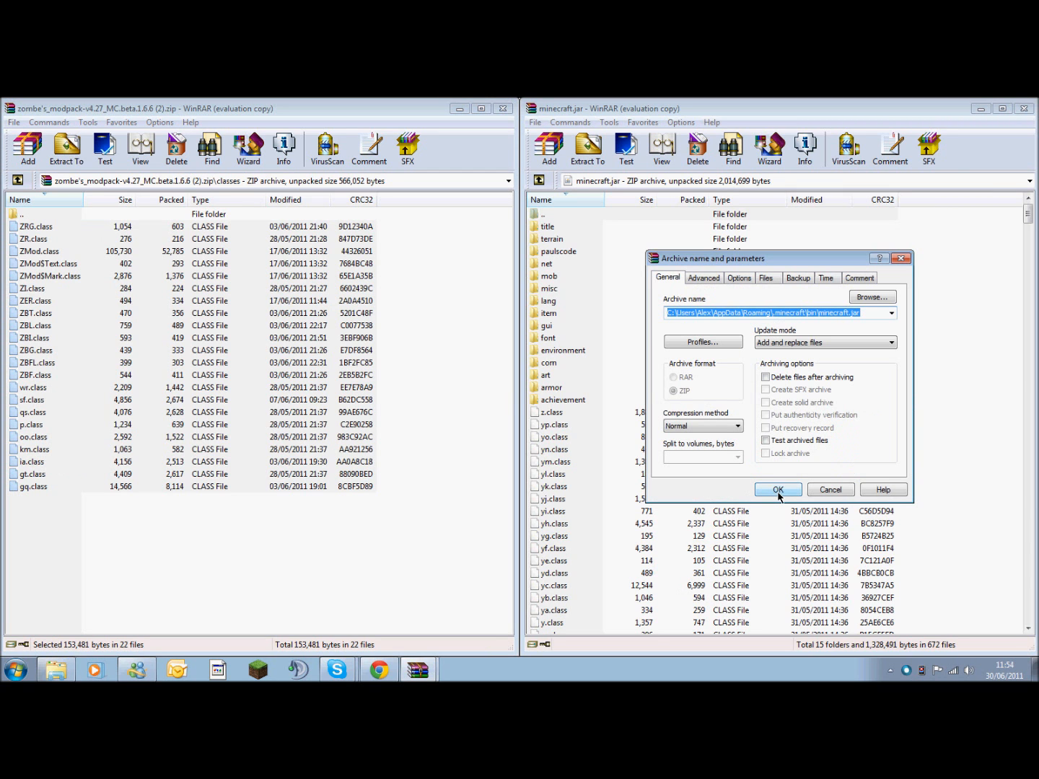
pyautogui.click(778, 490)
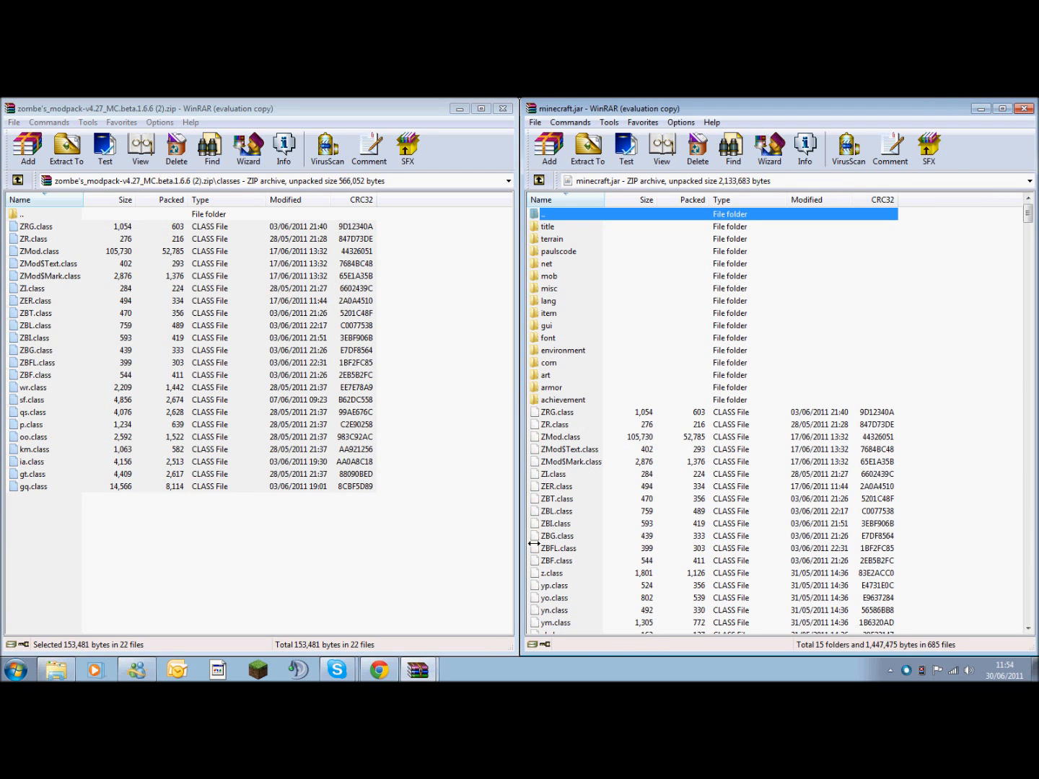
pyautogui.moveTo(534, 303)
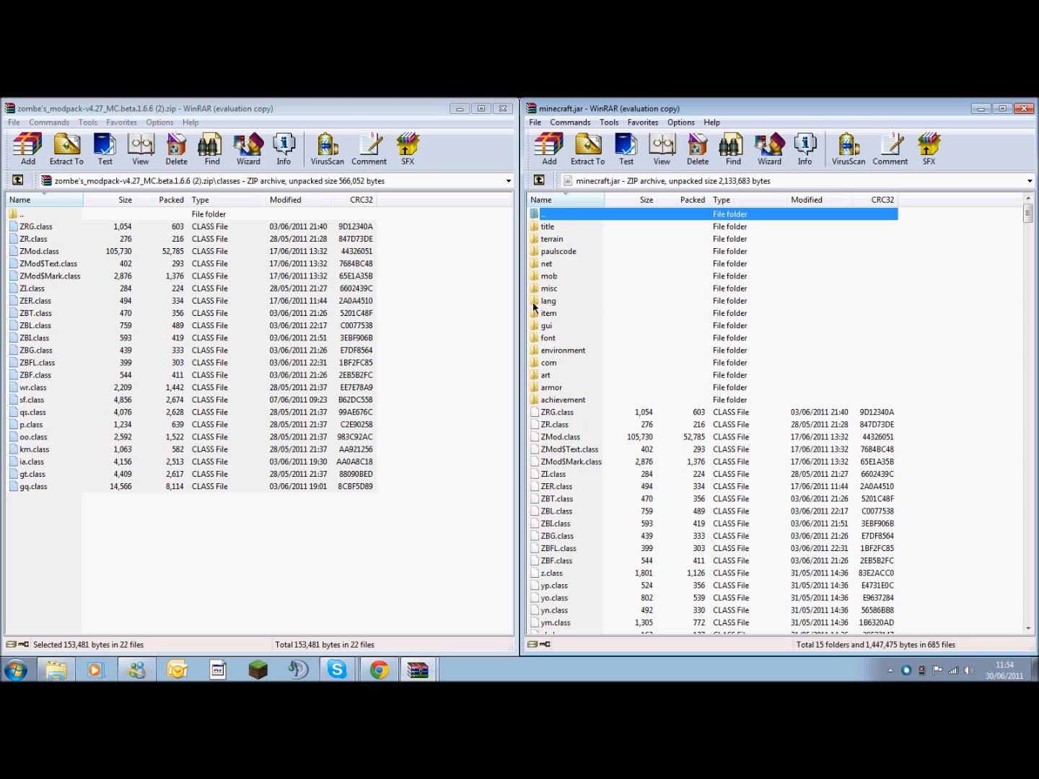
pyautogui.moveTo(604, 287)
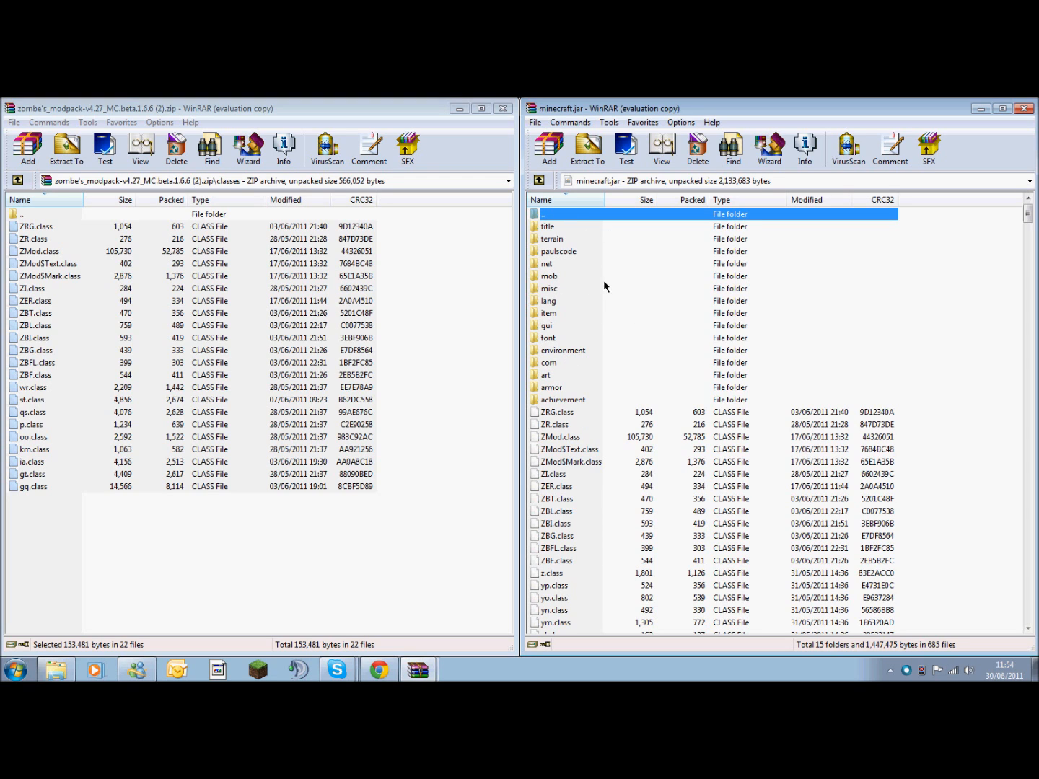
pyautogui.moveTo(655, 615)
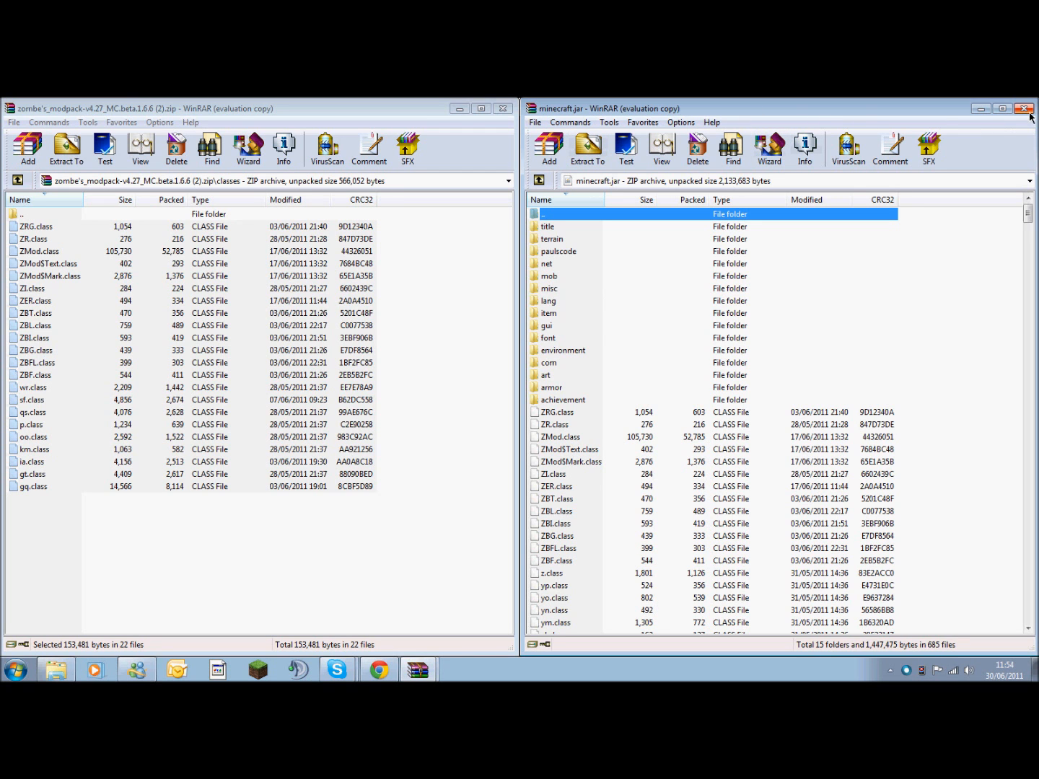
pyautogui.click(1023, 106)
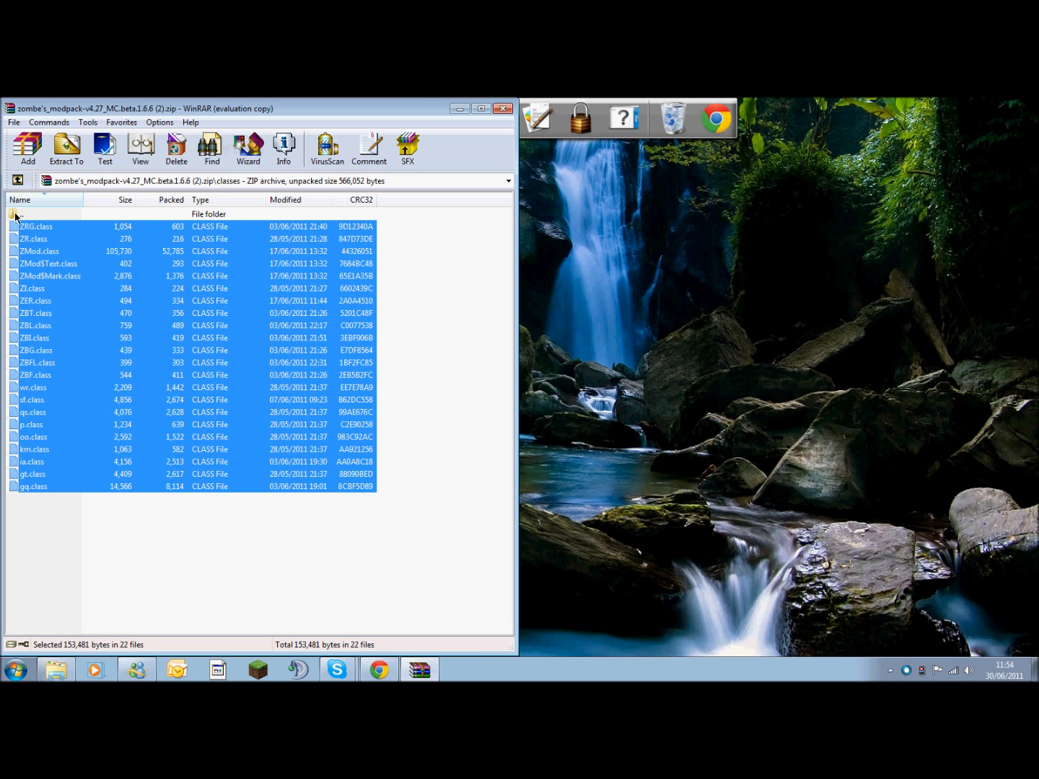
# - Return to the top of the modpack archive and open its config folder
pyautogui.click(17, 213)
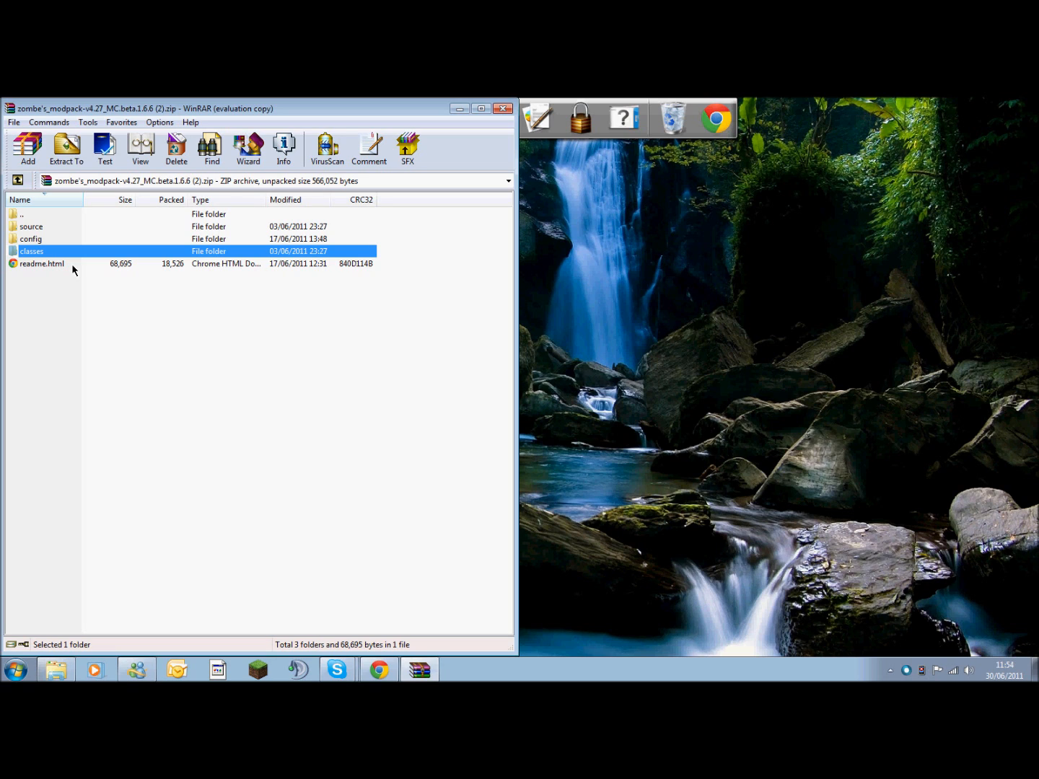
pyautogui.click(32, 225)
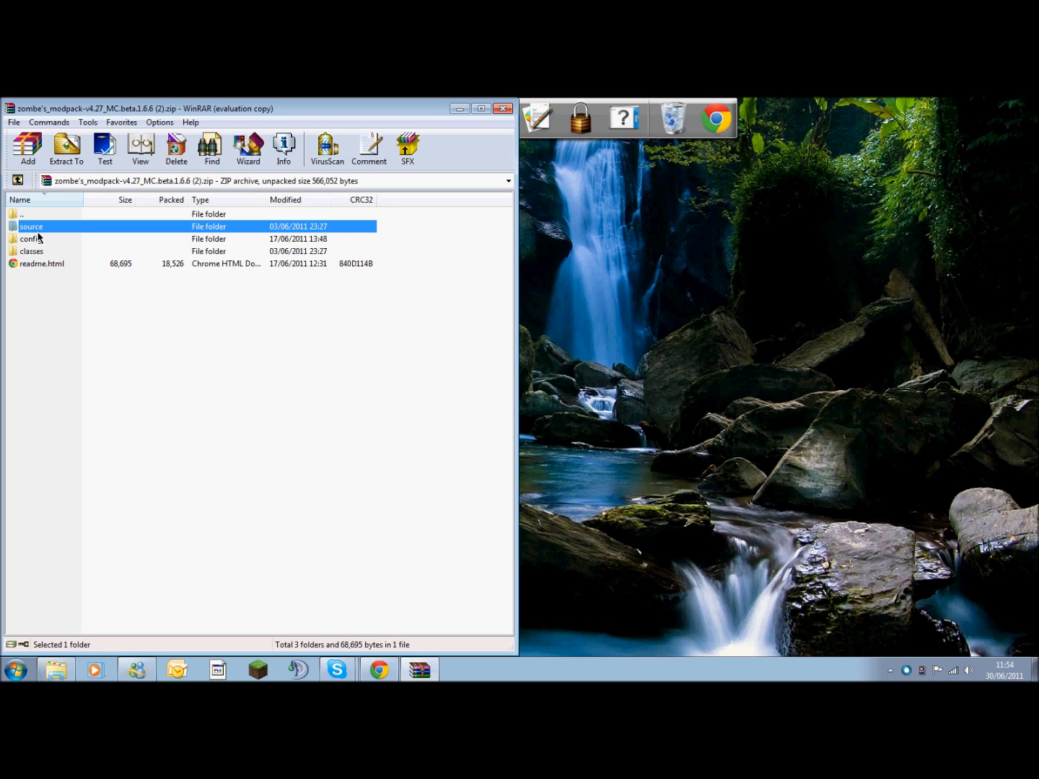
pyautogui.moveTo(37, 239)
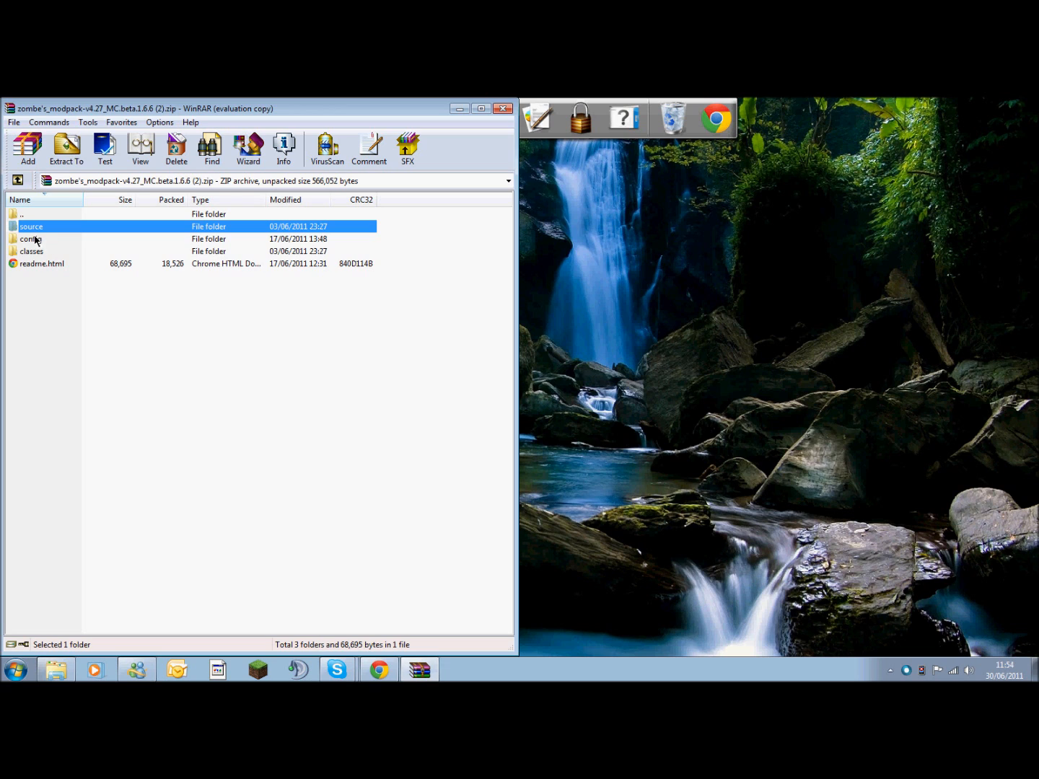
pyautogui.doubleClick(32, 240)
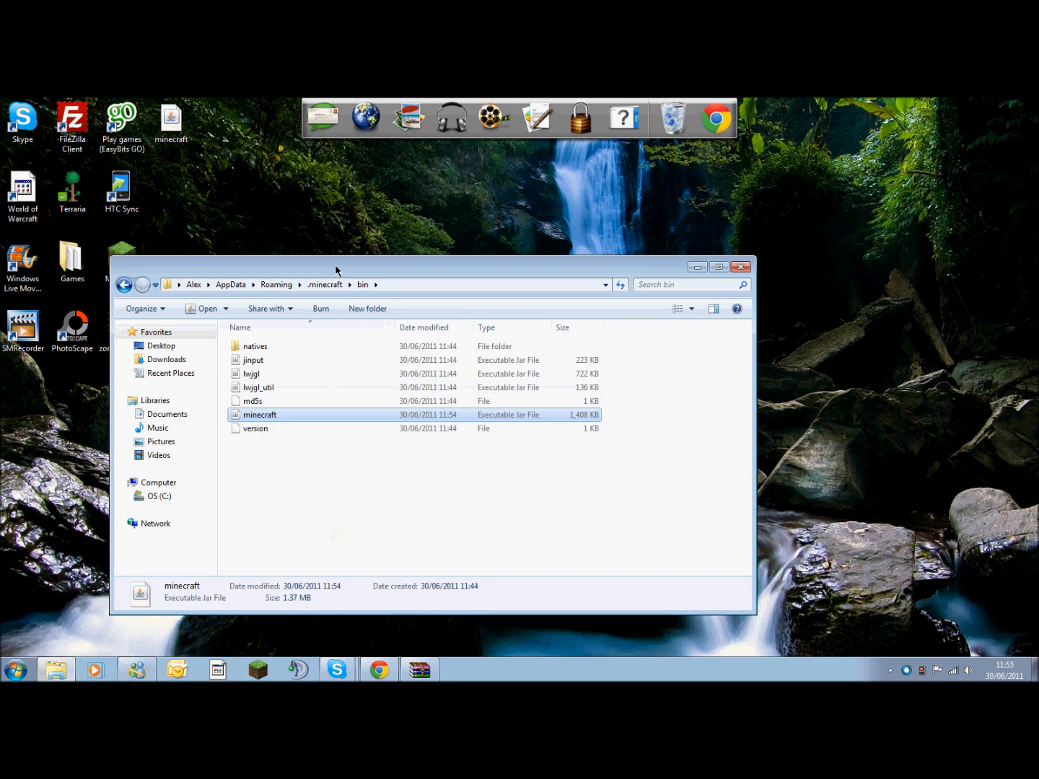
# - Create a new mods folder inside .minecraft
pyautogui.click(323, 284)
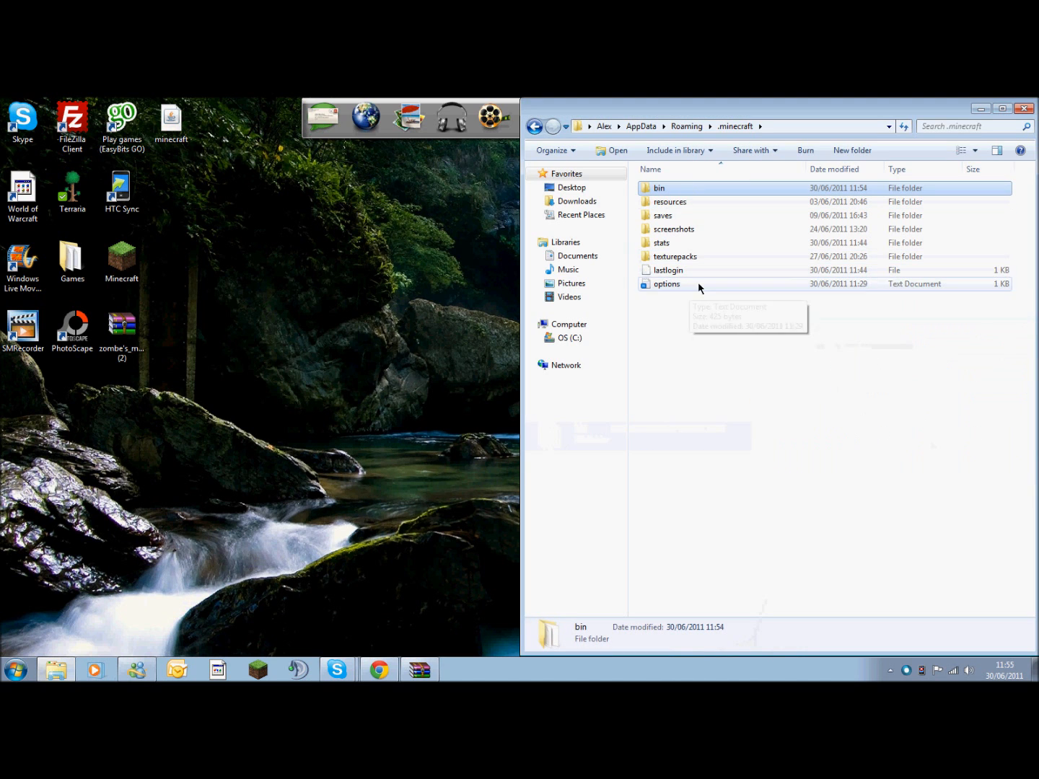
pyautogui.click(686, 337)
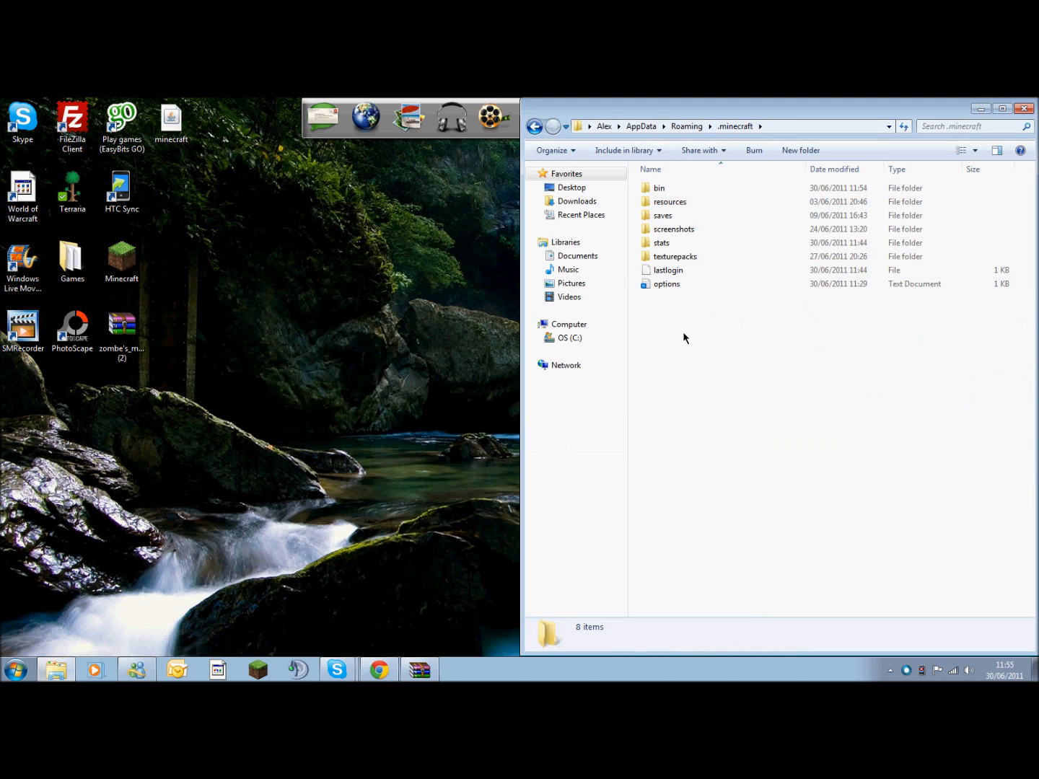
pyautogui.rightClick(686, 337)
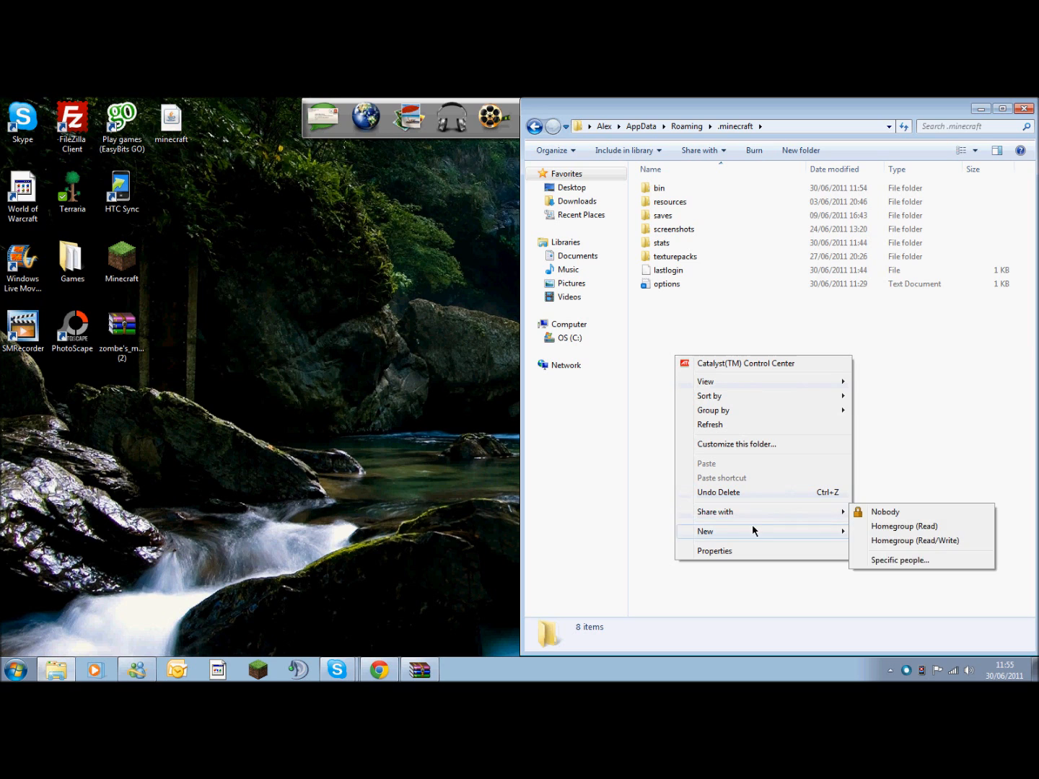
pyautogui.moveTo(756, 532)
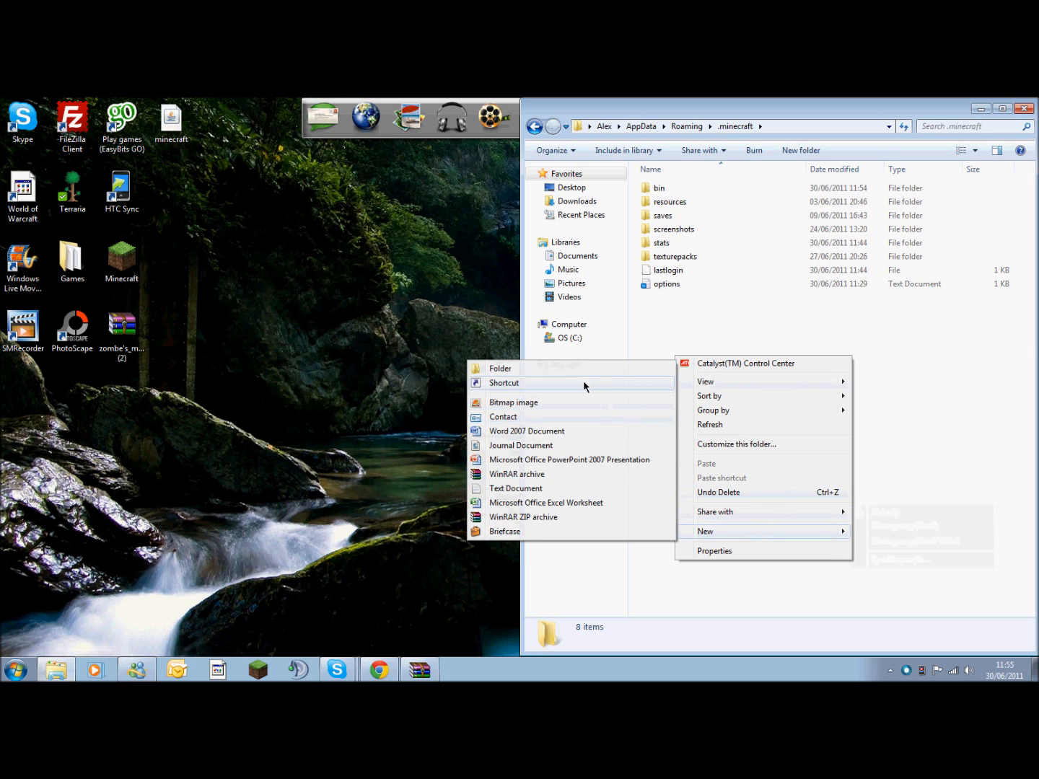
pyautogui.click(499, 368)
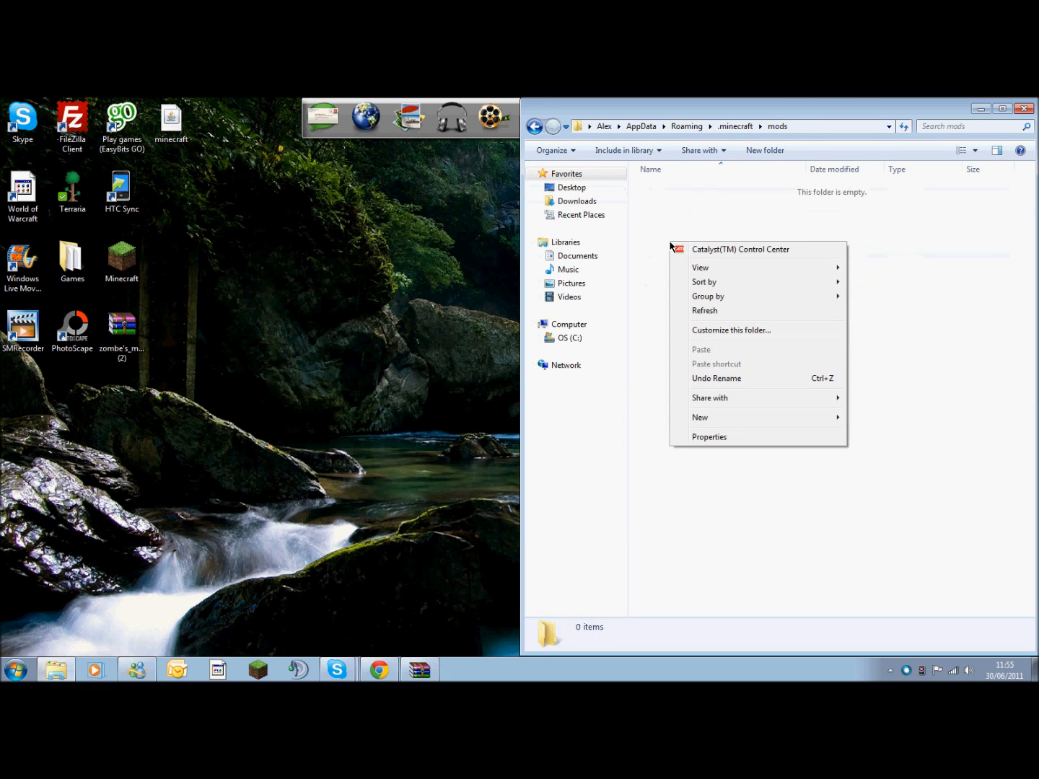
# - Create a folder named 'zombe' inside mods and open it
pyautogui.click(700, 417)
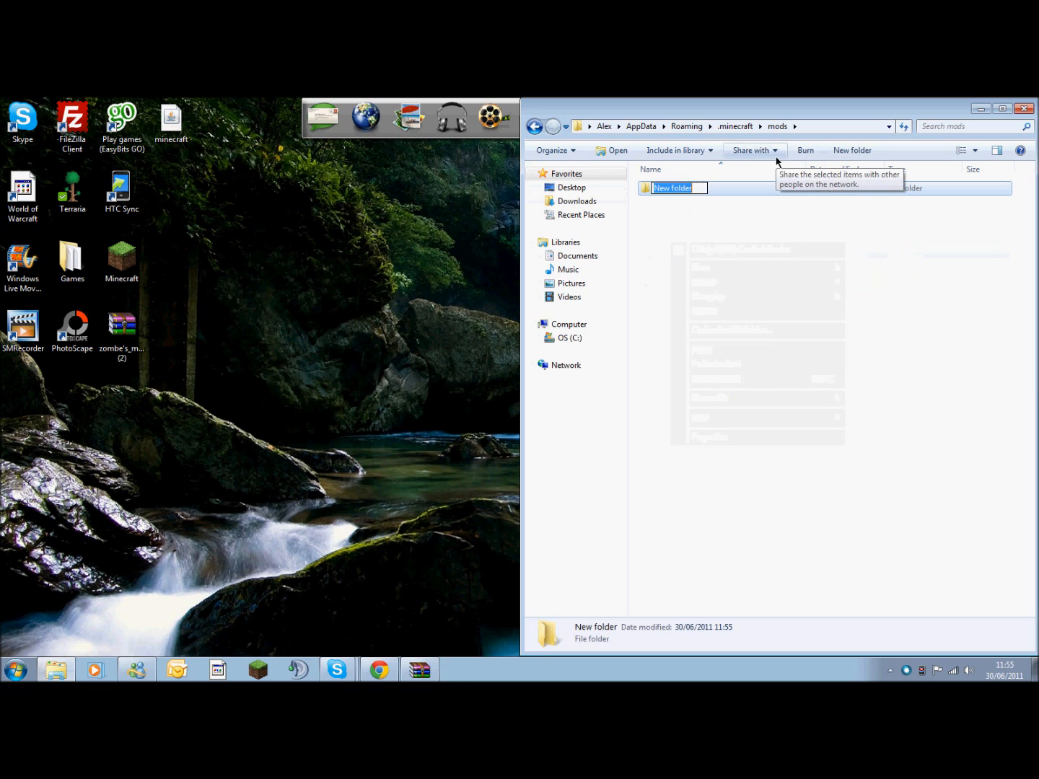
pyautogui.write('zombe')
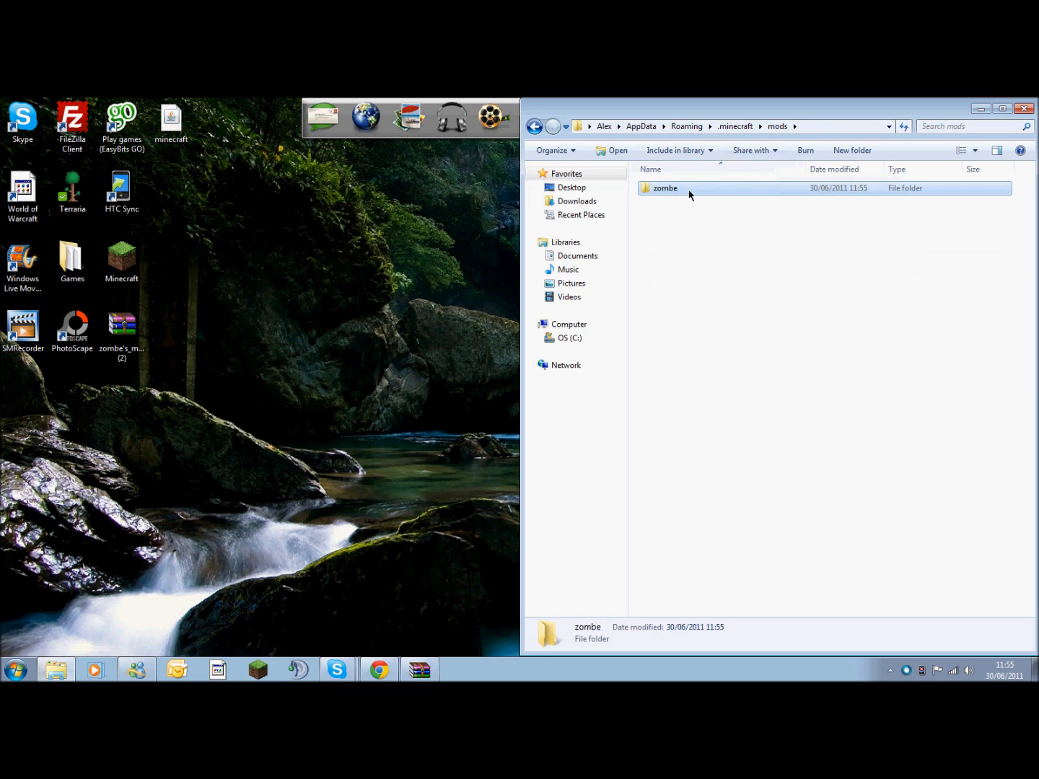
pyautogui.doubleClick(664, 188)
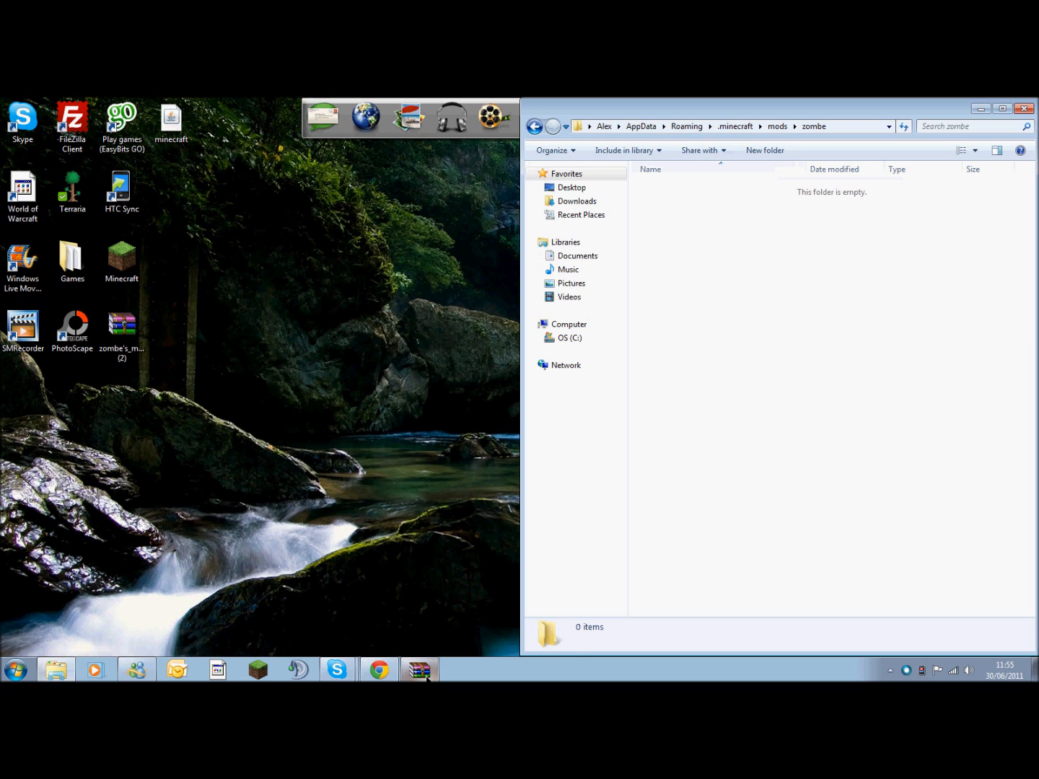
# - Select the modpack's config files and choose to extract them to a specified folder
pyautogui.click(418, 670)
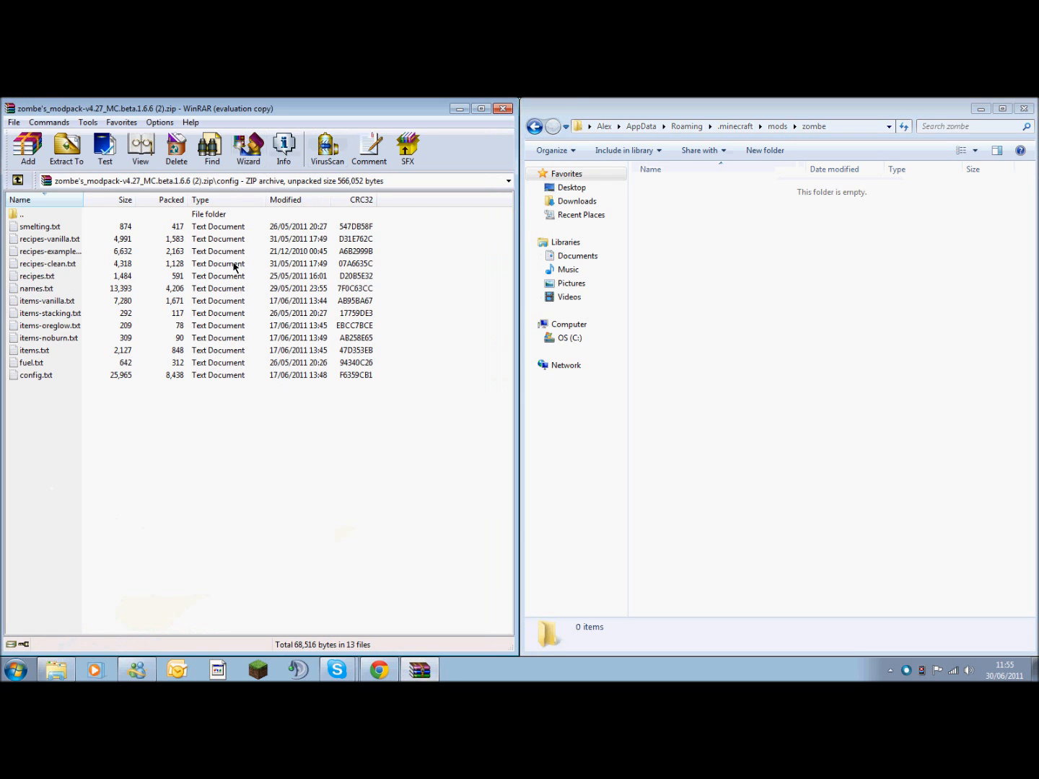
pyautogui.moveTo(107, 416)
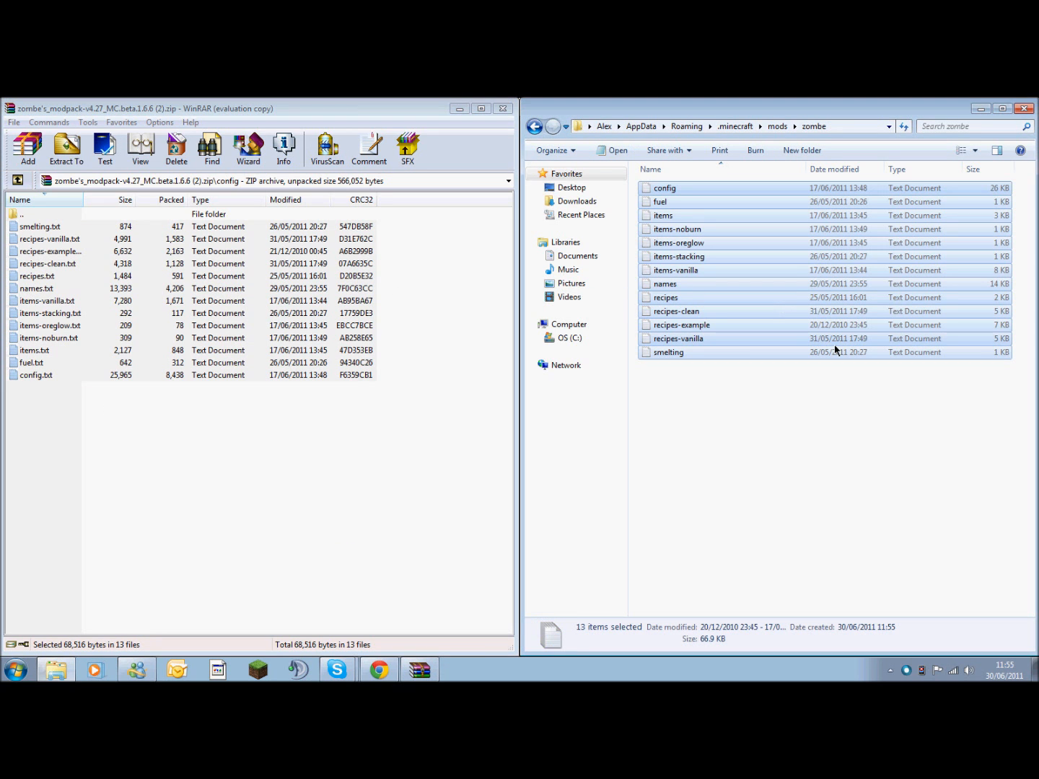
pyautogui.moveTo(811, 281)
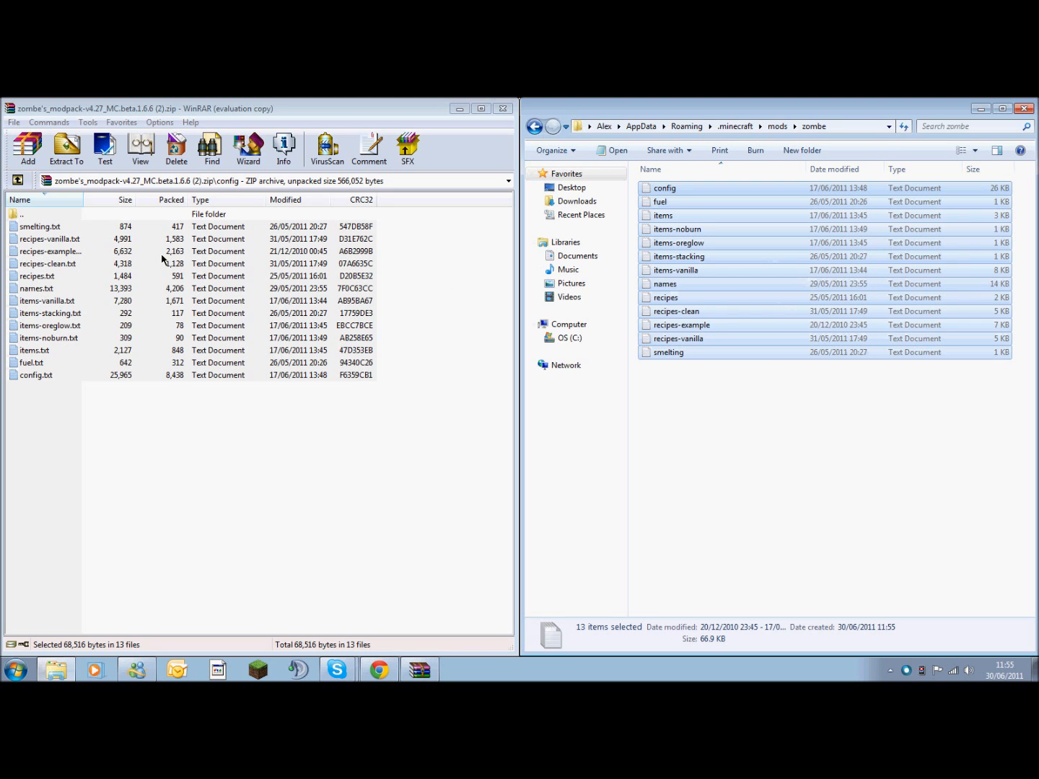
pyautogui.rightClick(162, 260)
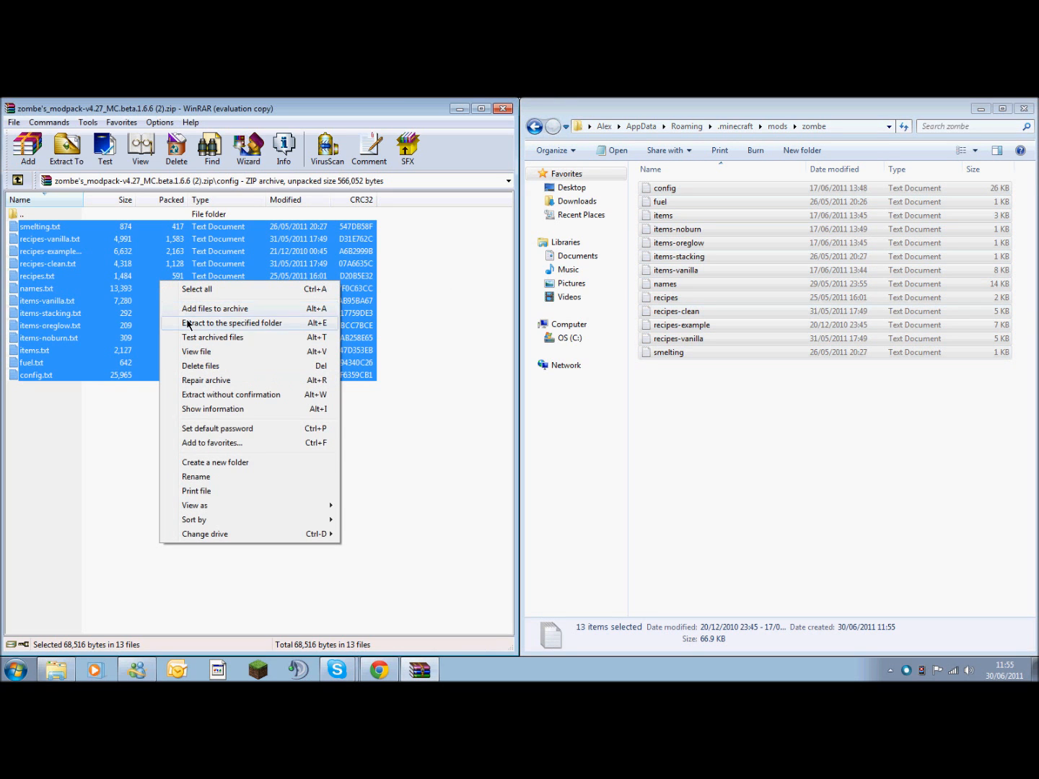
pyautogui.click(233, 322)
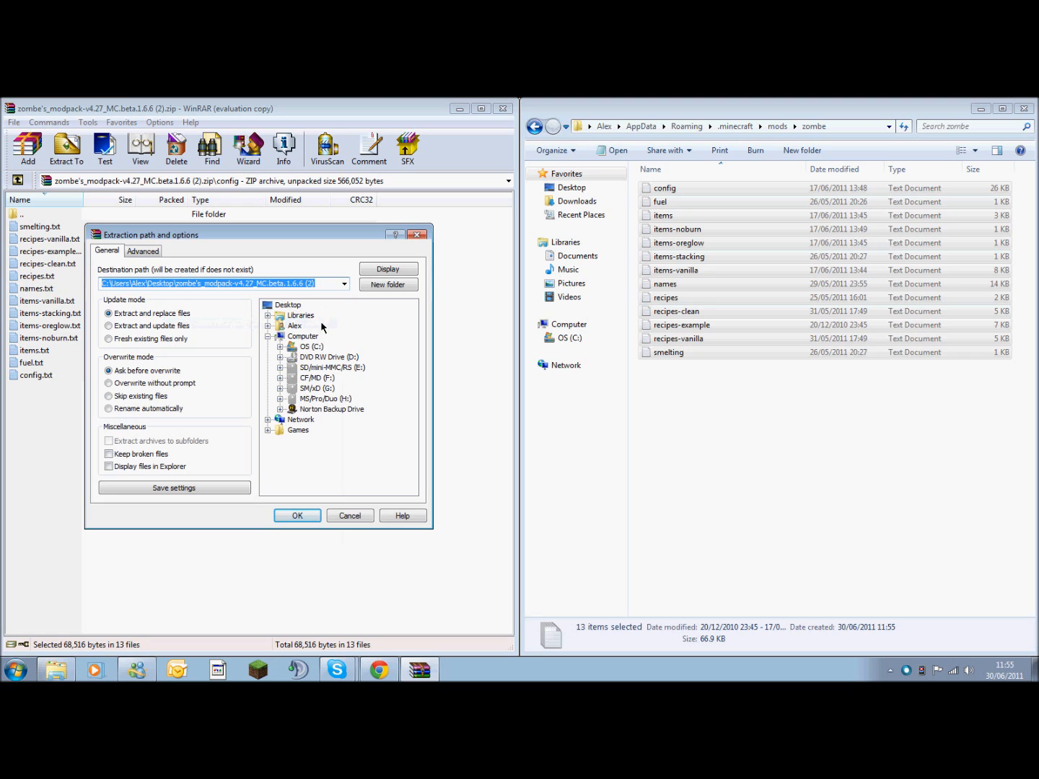
pyautogui.moveTo(306, 347)
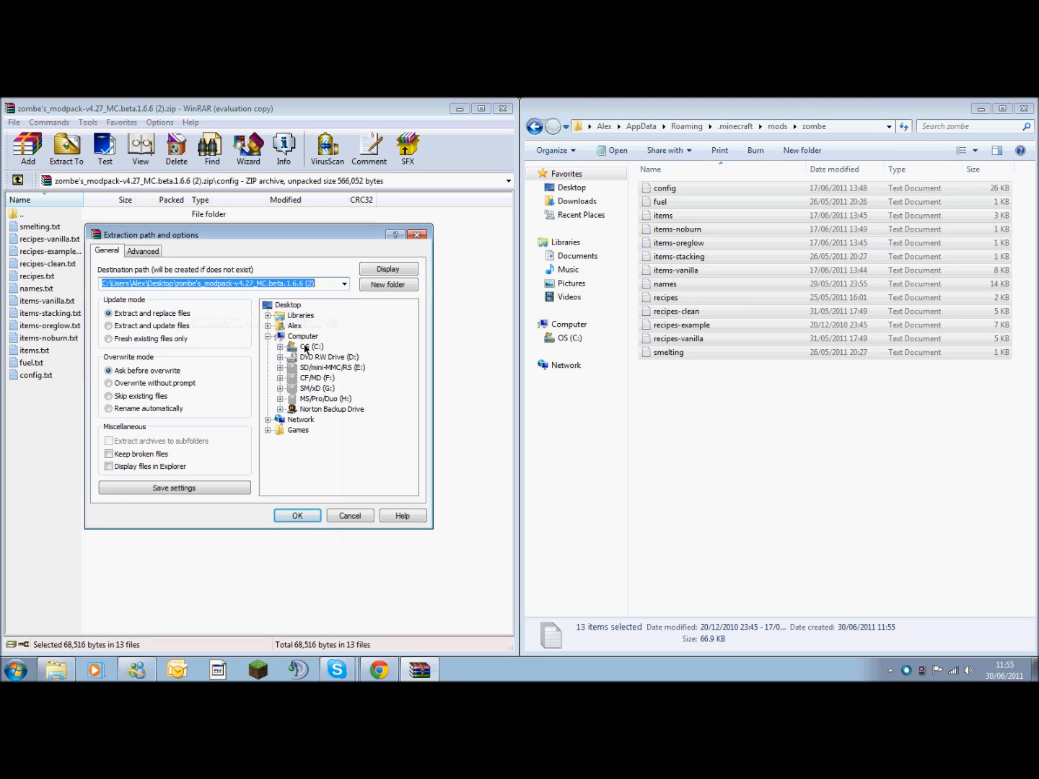
# - Set the destination to AppData's .minecraft\mods\zombe folder and confirm the extraction
pyautogui.click(286, 347)
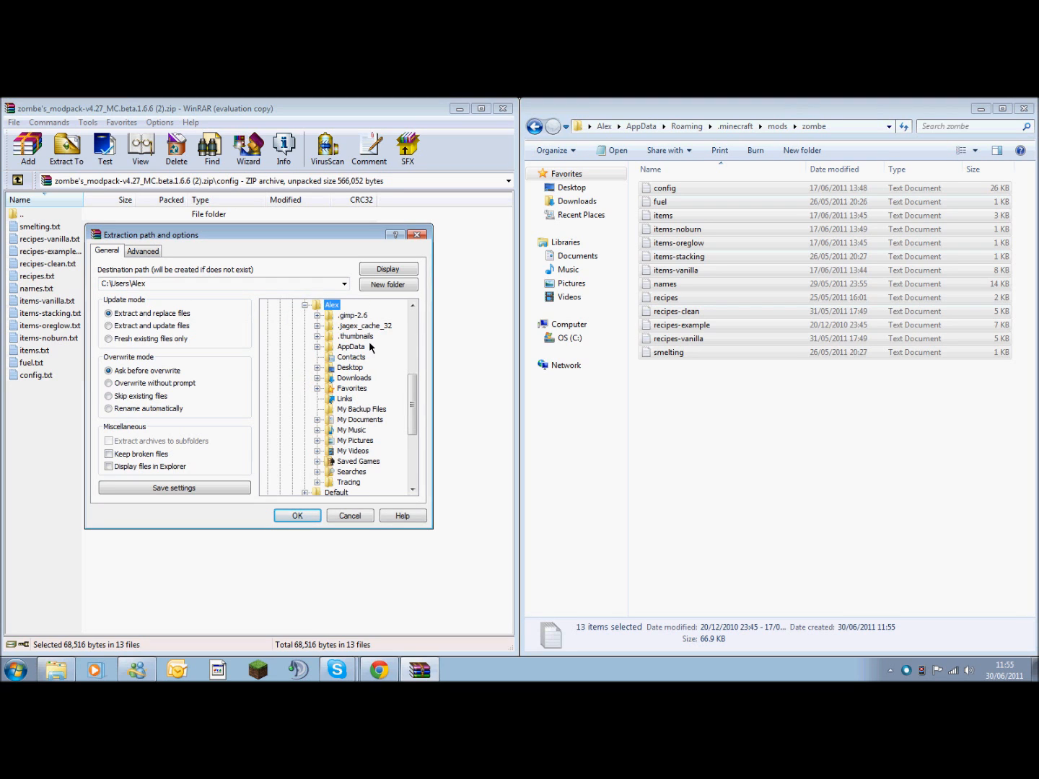
pyautogui.click(351, 346)
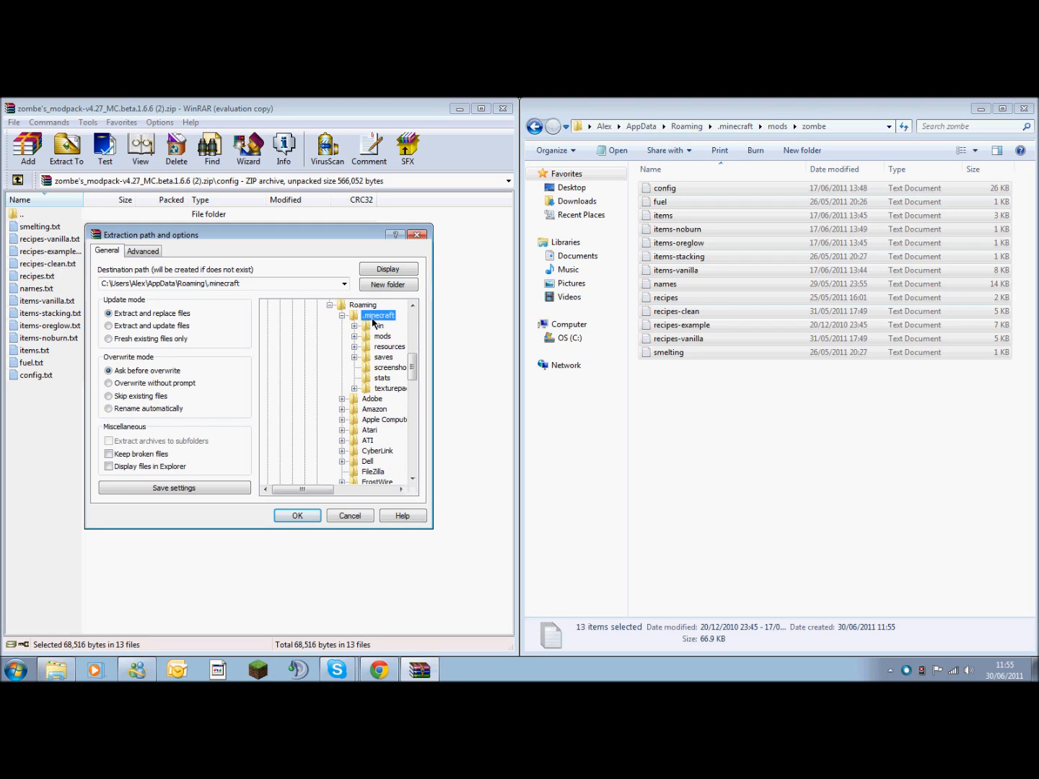
pyautogui.click(381, 337)
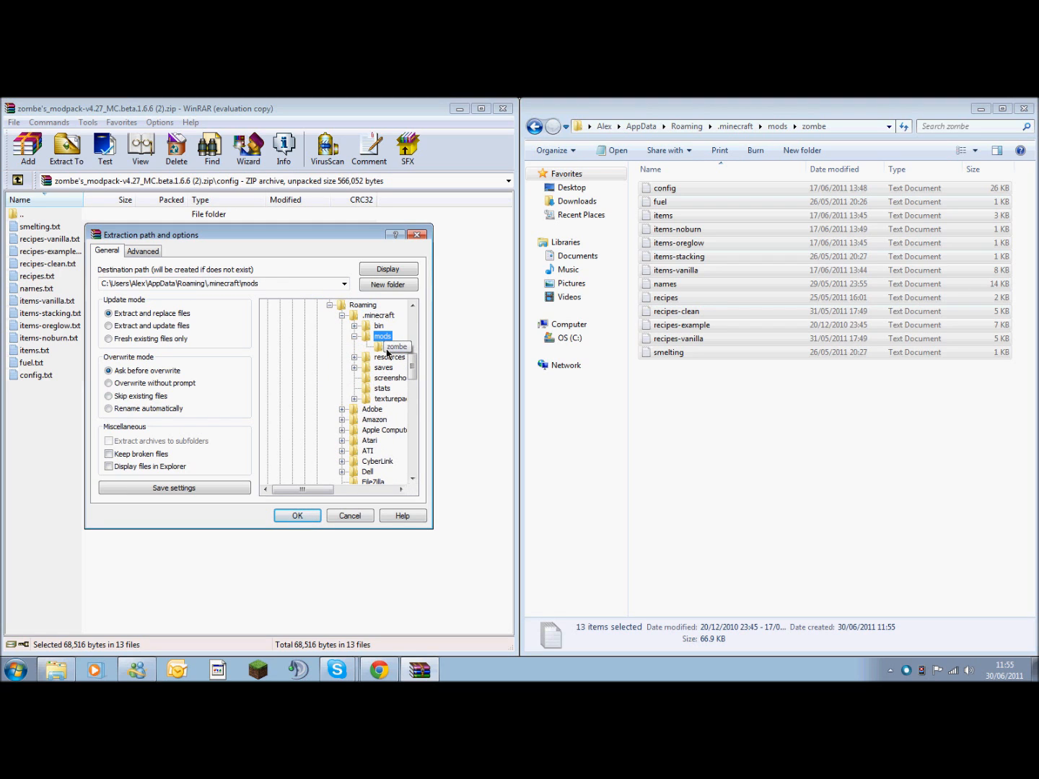
pyautogui.click(395, 346)
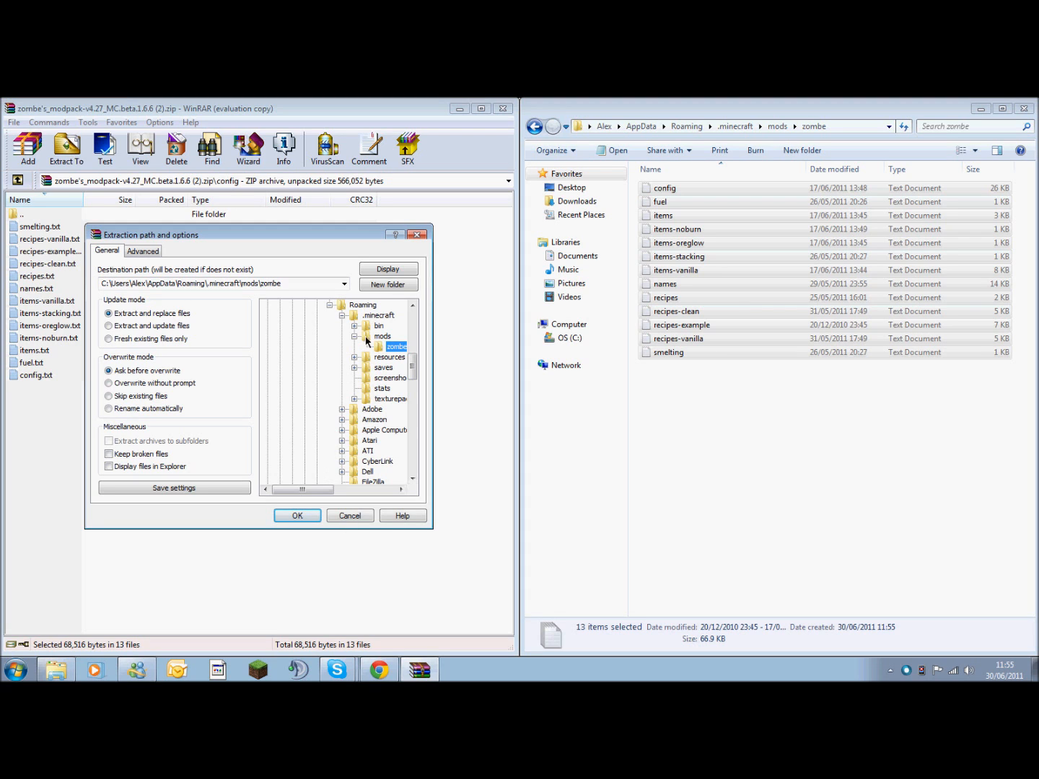
pyautogui.click(297, 516)
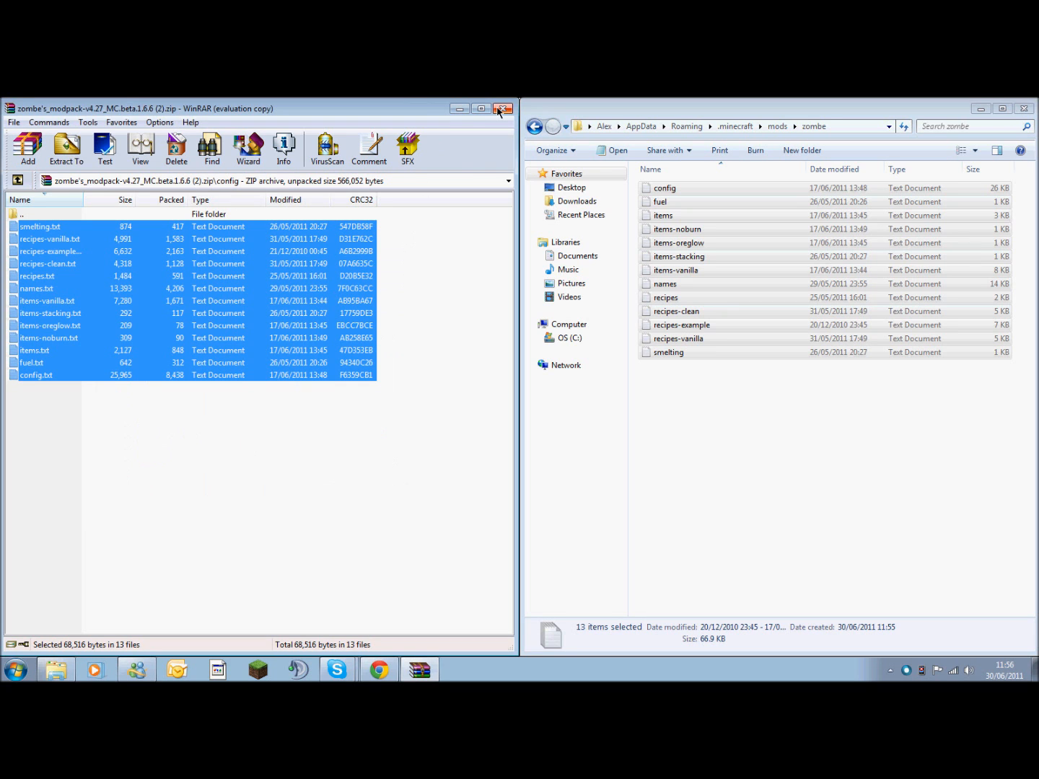
pyautogui.moveTo(502, 108)
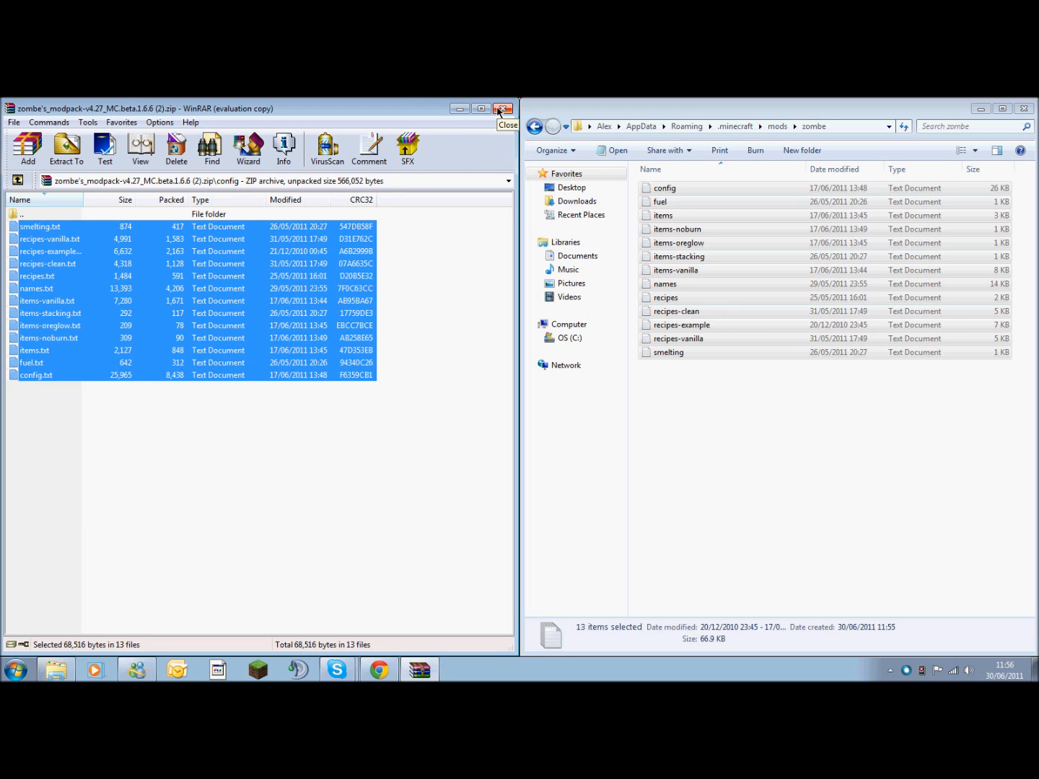
# - Close the modpack archive and open config.txt from the zombe folder for editing
pyautogui.click(503, 108)
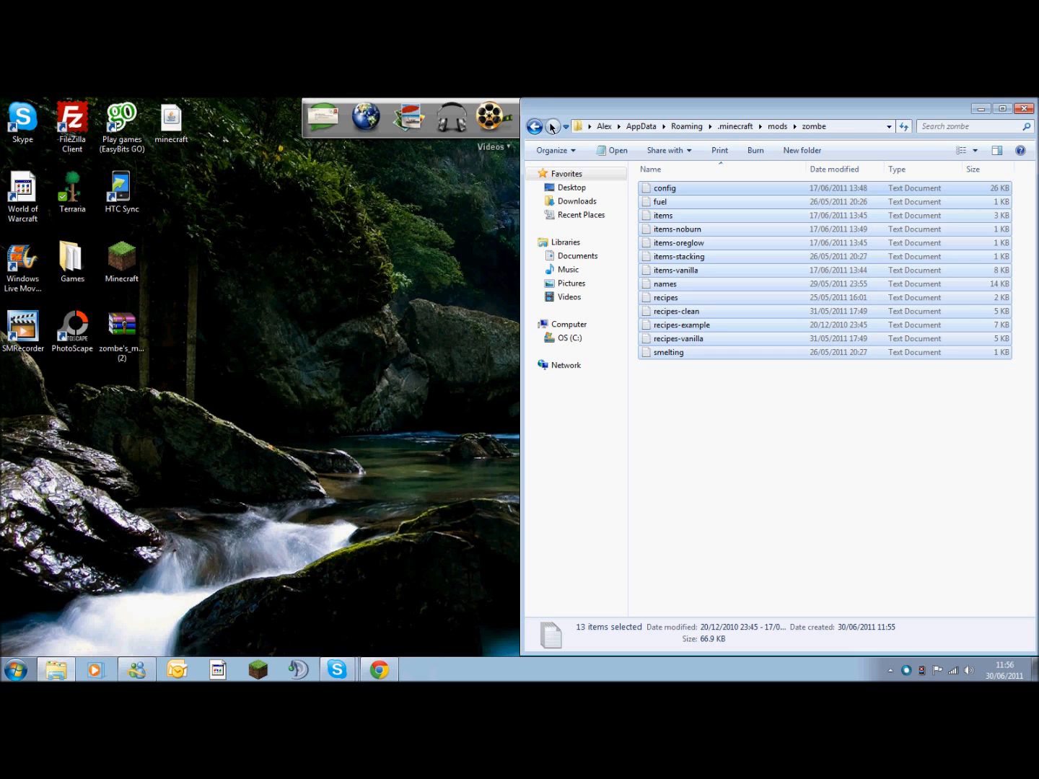
pyautogui.click(666, 188)
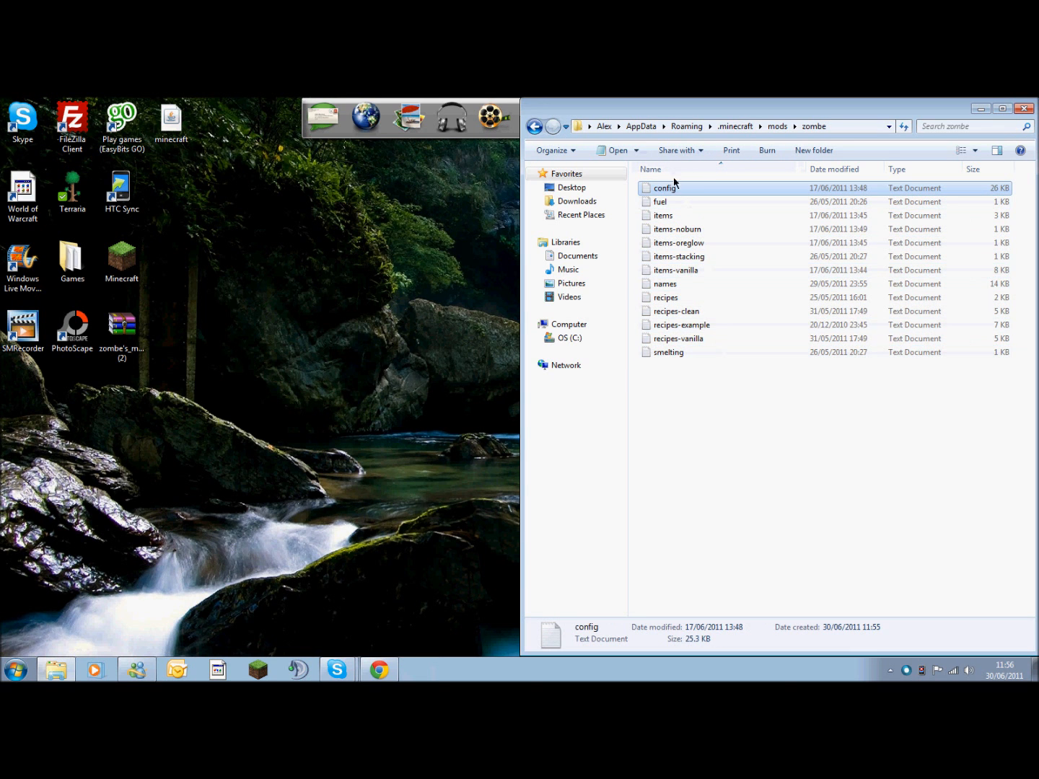
pyautogui.doubleClick(664, 187)
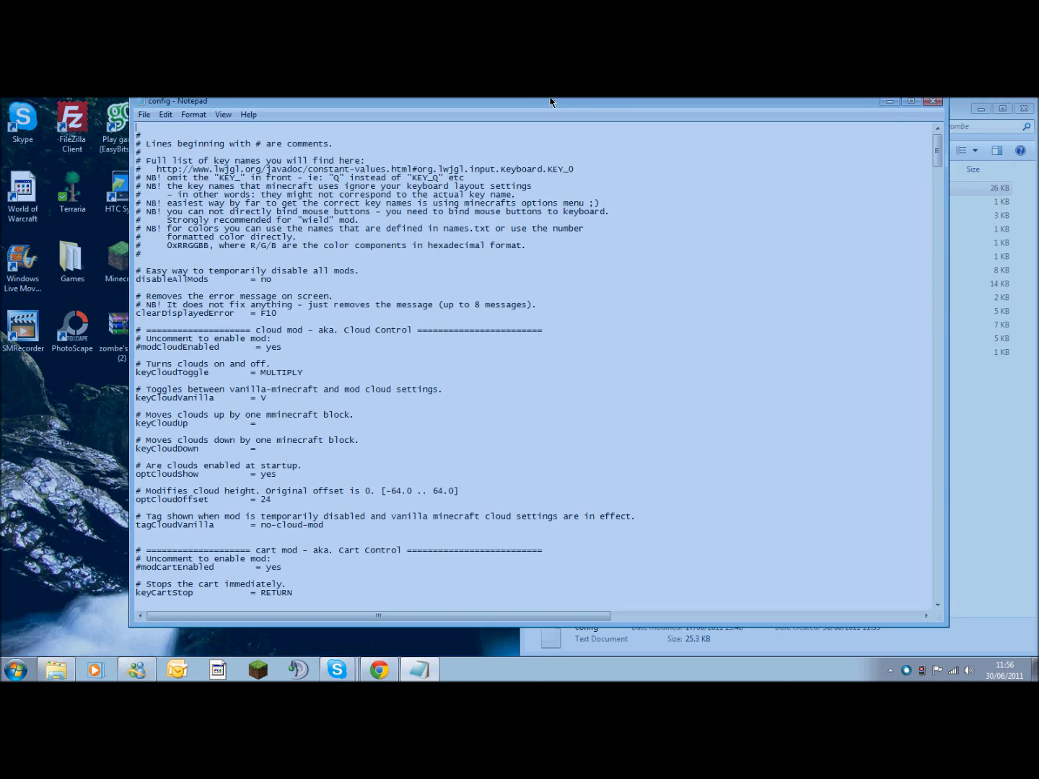
# - Maximize config.txt in Notepad and scroll down to the fly mod settings
pyautogui.click(906, 101)
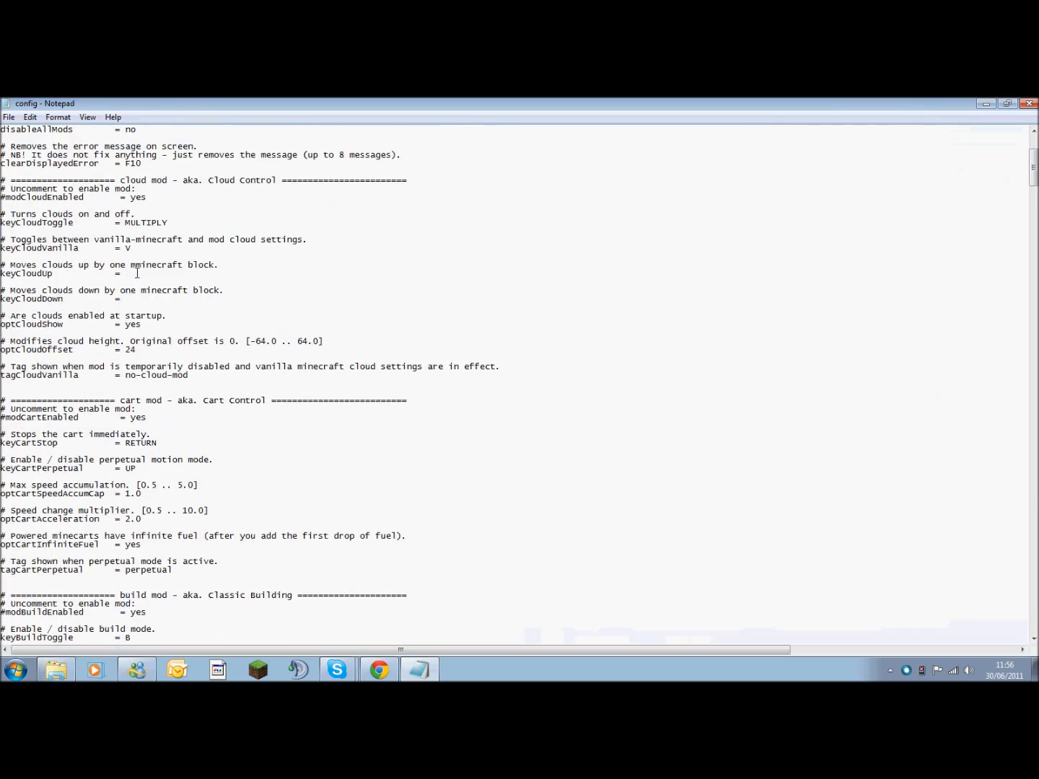
pyautogui.scroll(-3)
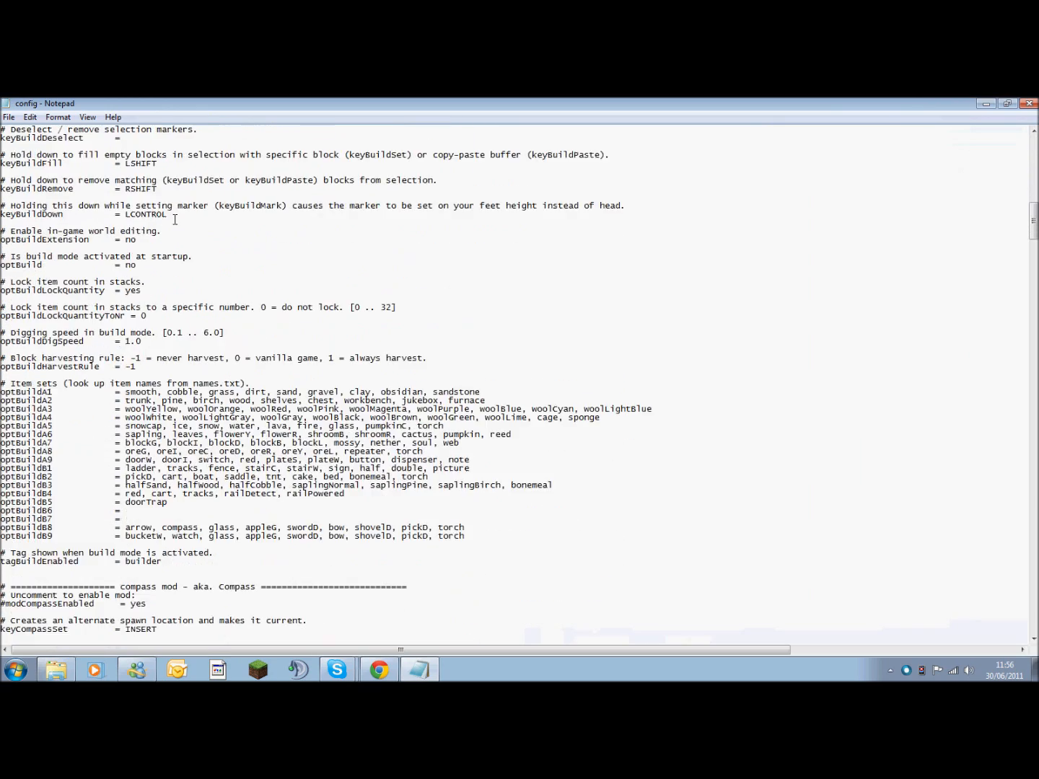
pyautogui.scroll(-3)
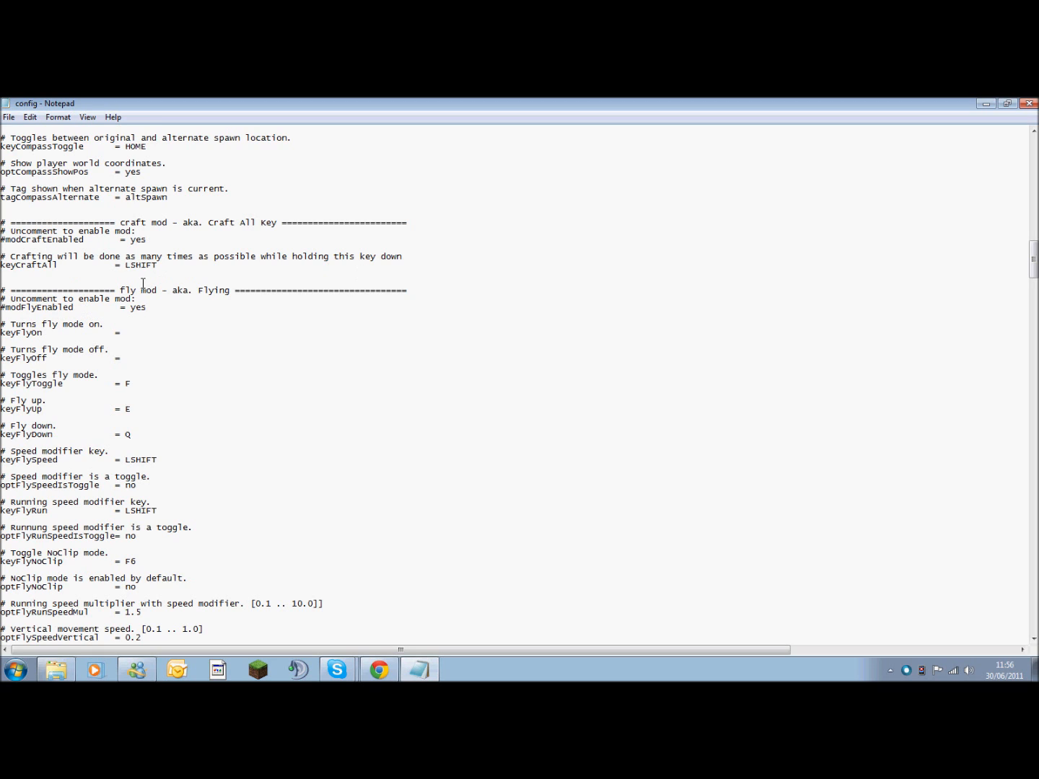
pyautogui.moveTo(10, 323)
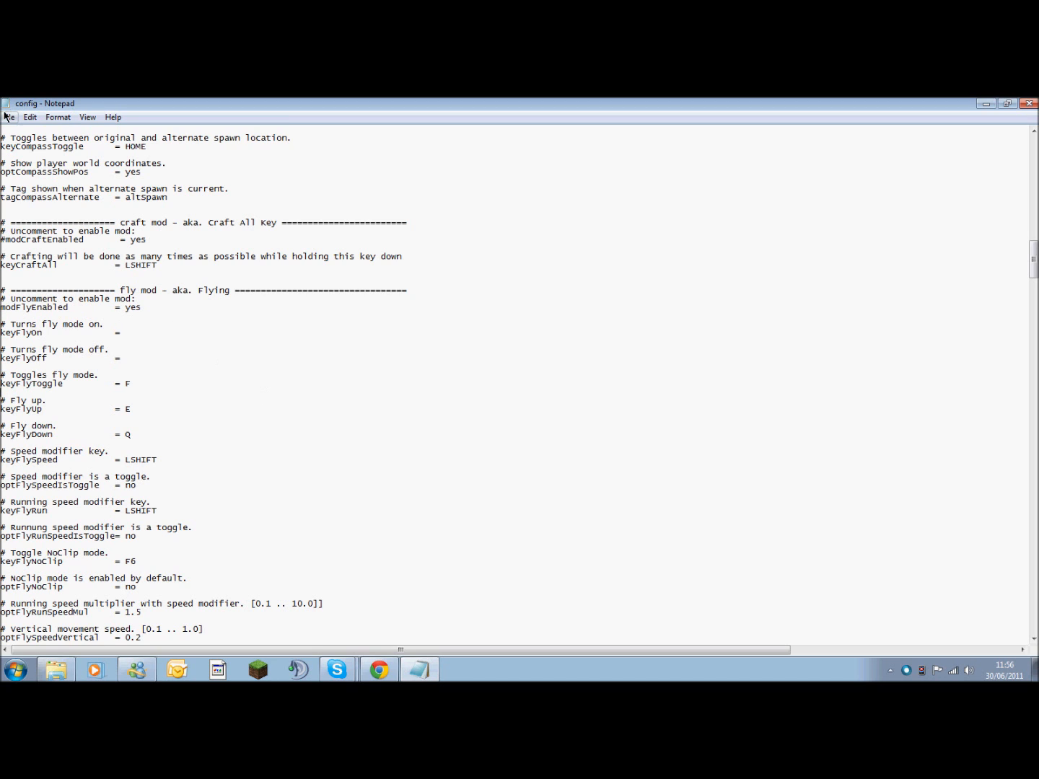
pyautogui.moveTo(812, 138)
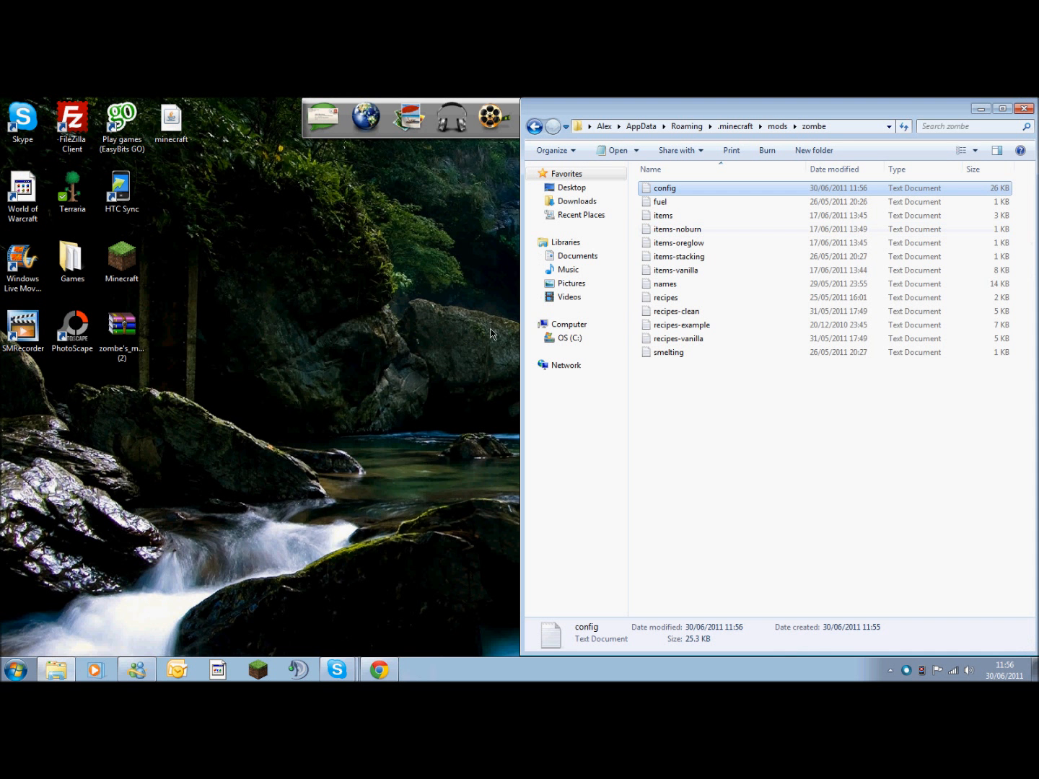
# - Deselect the config file and close the zombe folder window
pyautogui.click(707, 434)
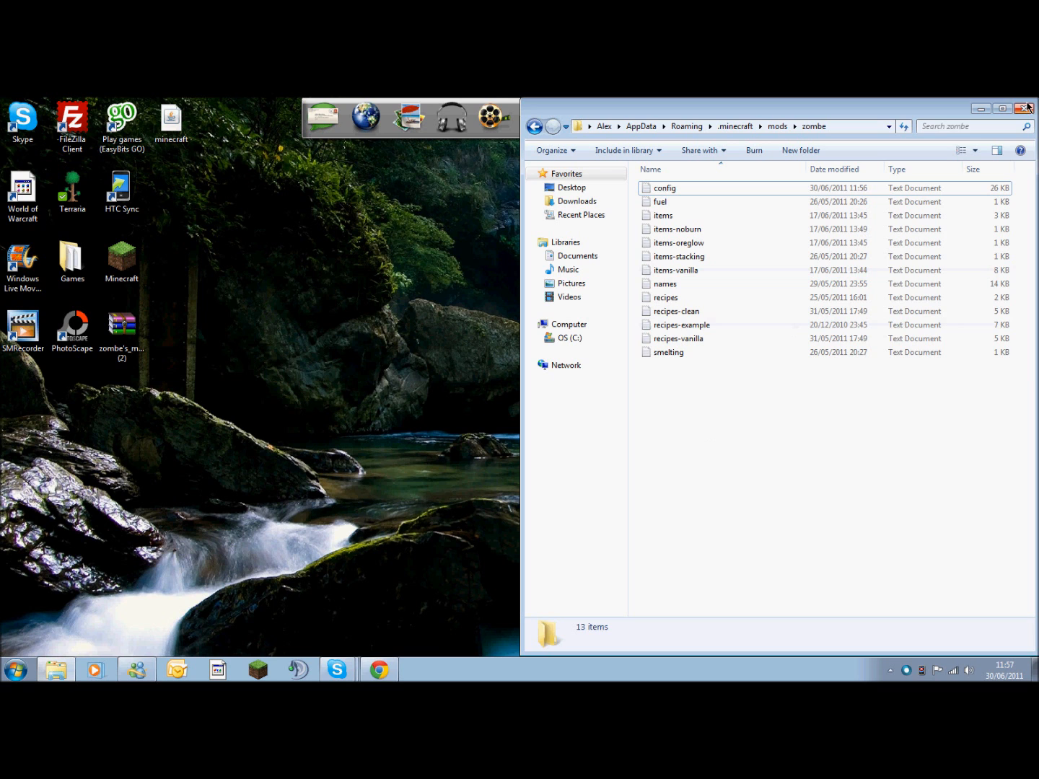
pyautogui.click(1023, 108)
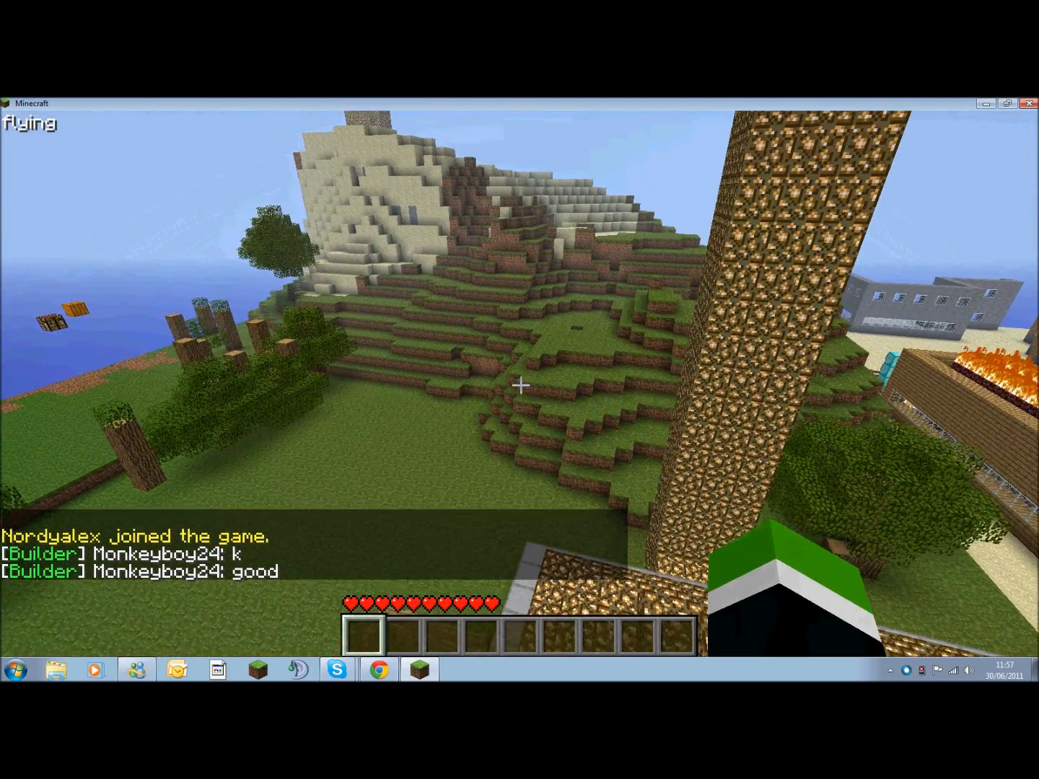
pyautogui.moveTo(519, 390)
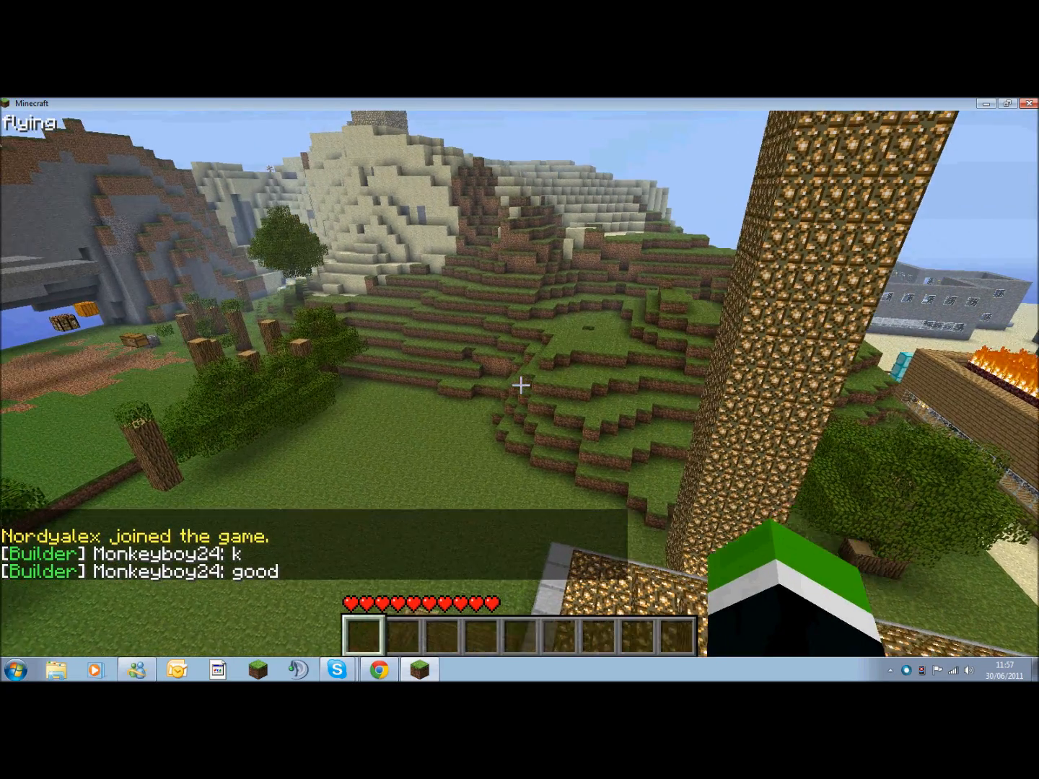